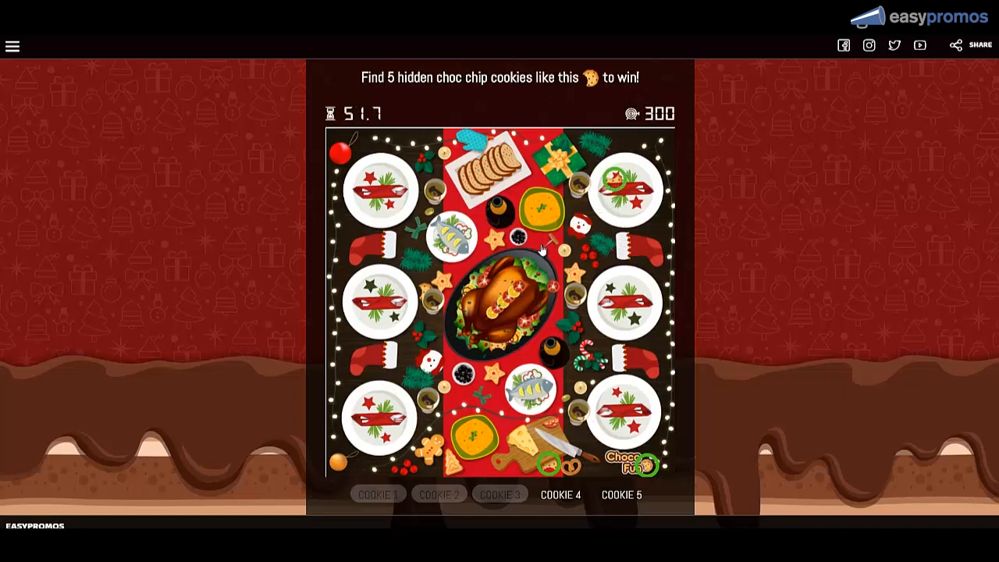
Find another hidden cookie in the Christmas table picture, reaching four of five
left_click(424, 291)
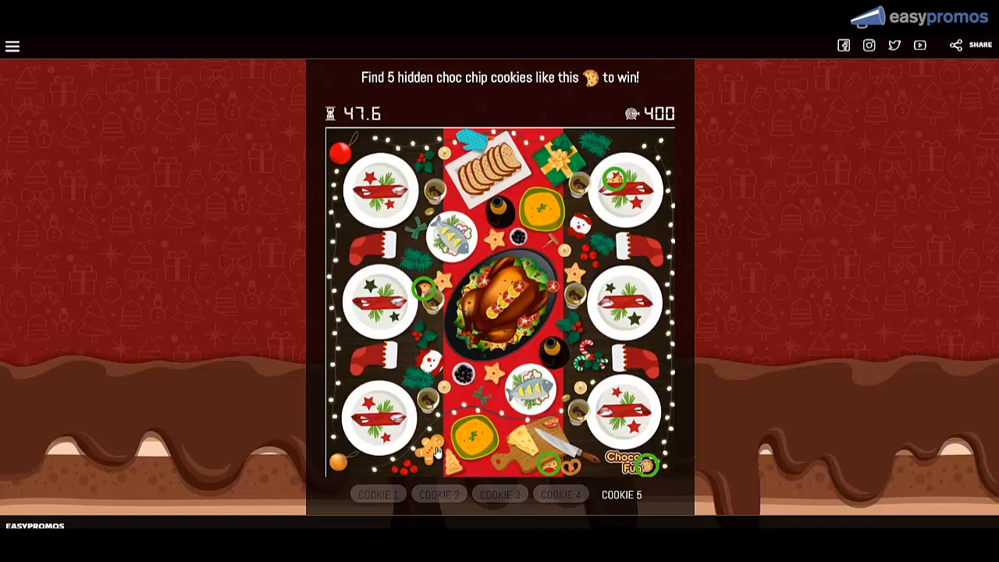
mouse_move(507, 310)
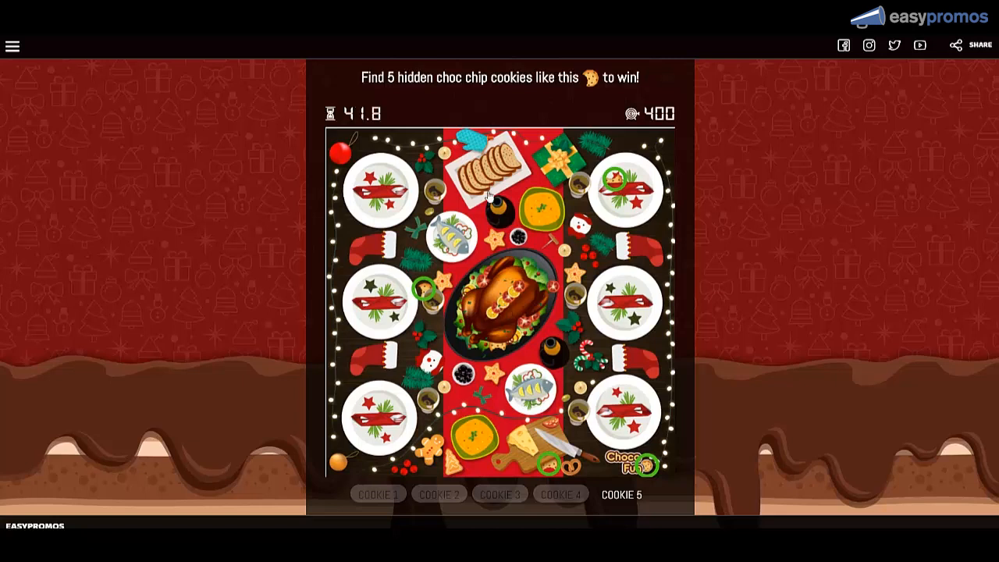
mouse_move(526, 197)
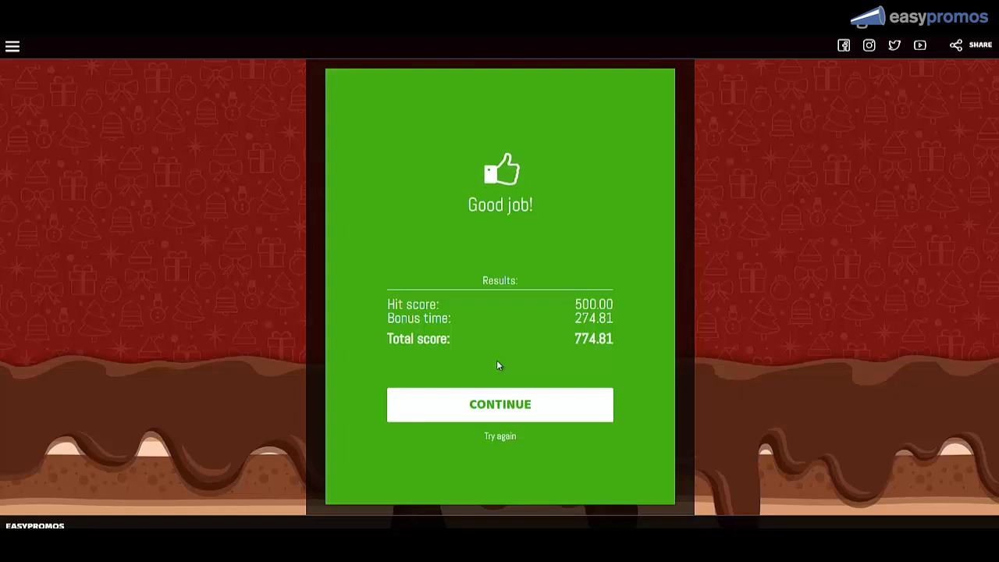
mouse_move(500, 404)
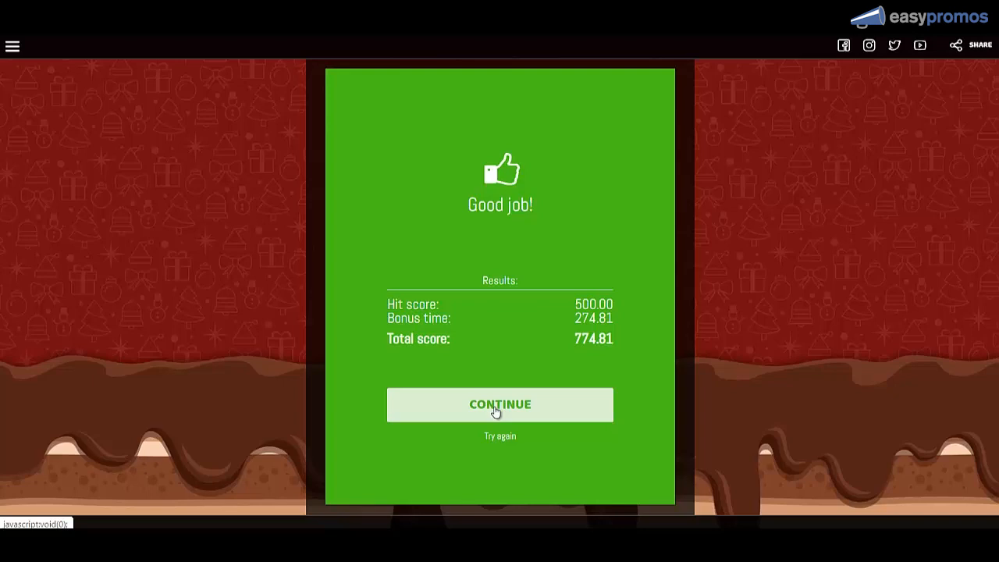
Leave the game results and create a new draft Hidden Objects promotion in the editor
left_click(500, 405)
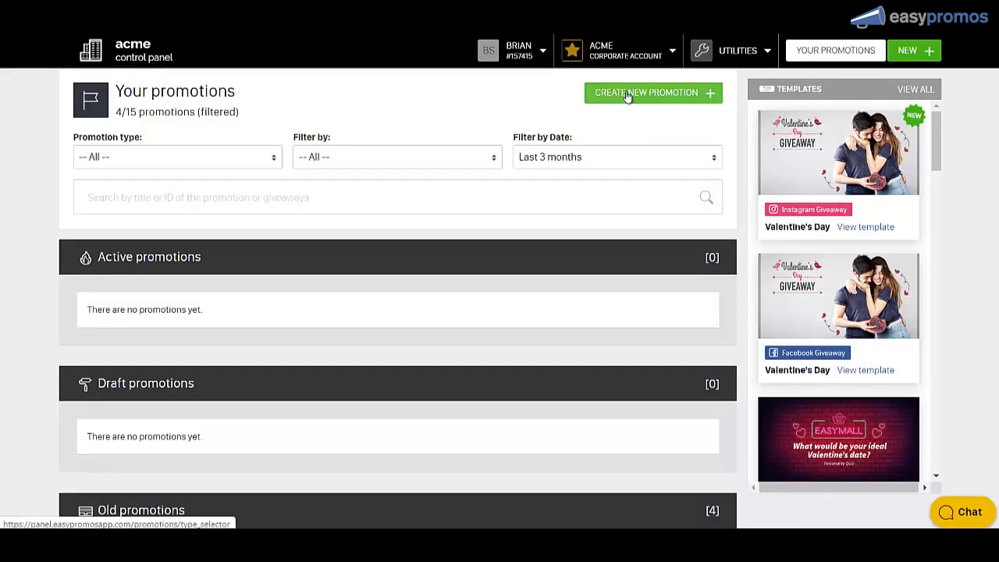
left_click(653, 92)
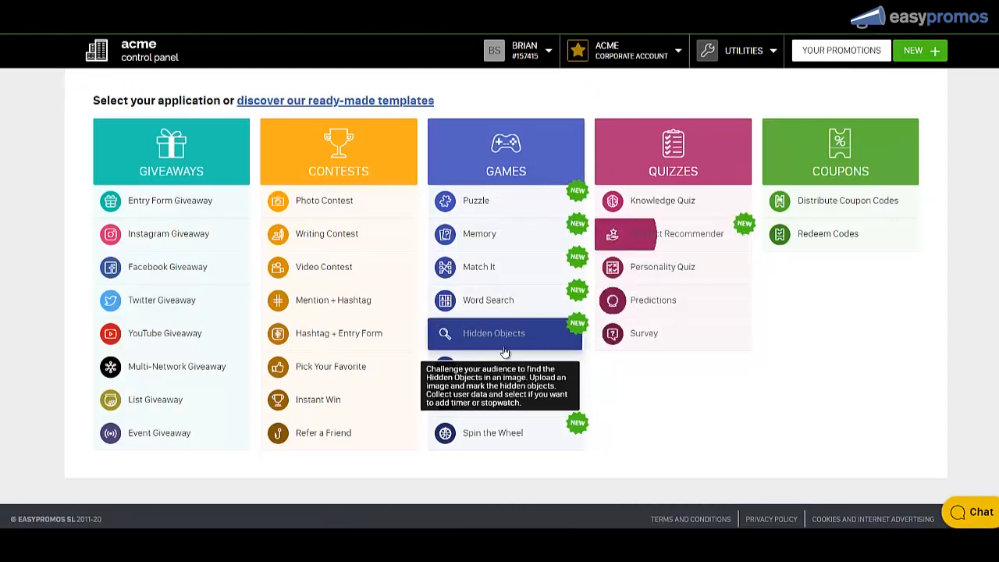
left_click(493, 333)
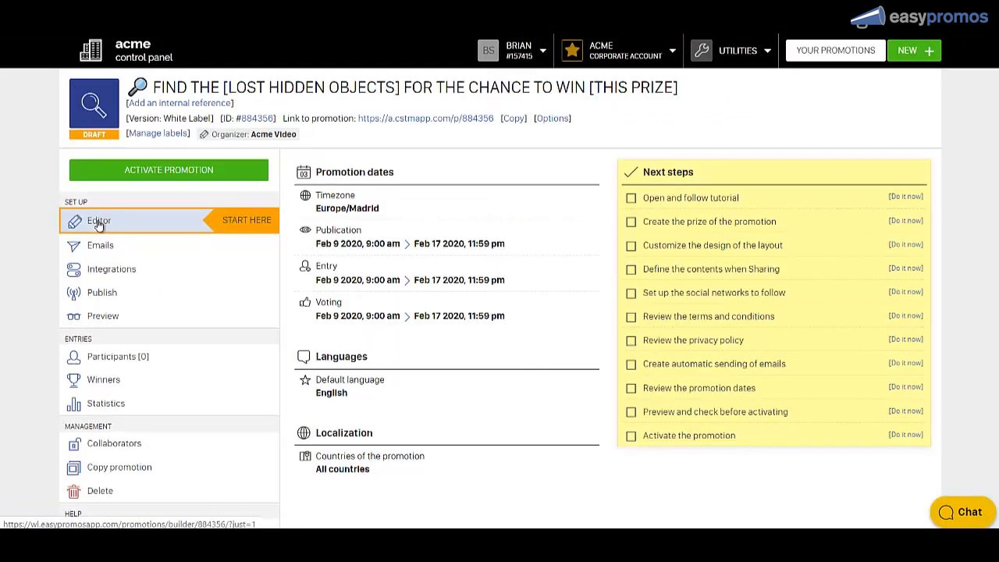
left_click(99, 221)
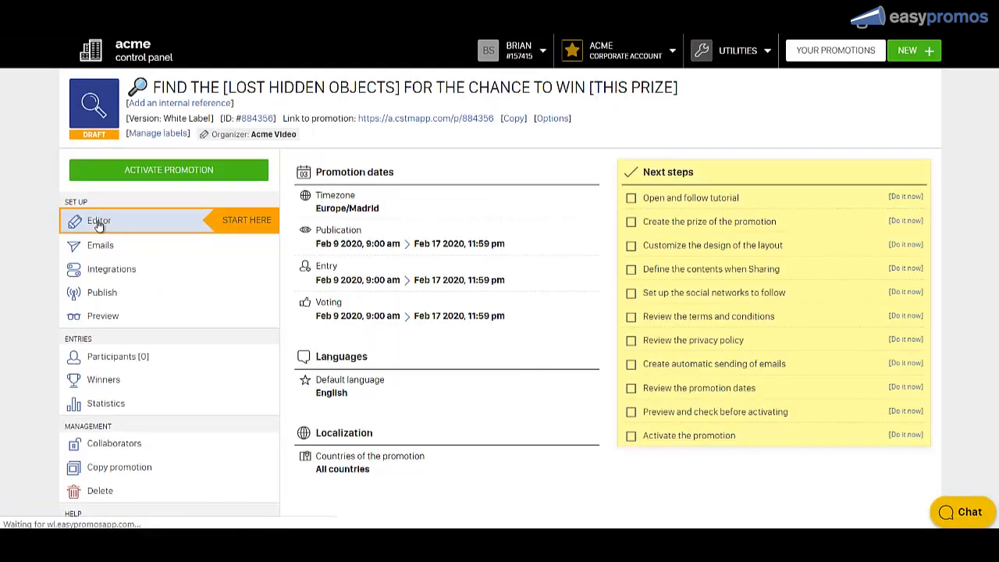
Upload the Choco Fun logo onto the welcome page and save
left_click(99, 221)
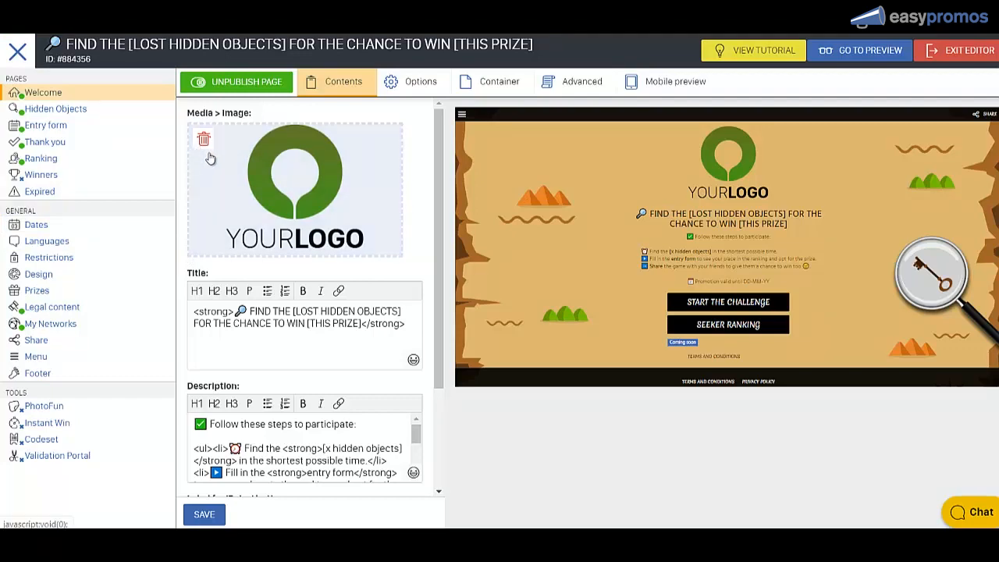
left_click(294, 187)
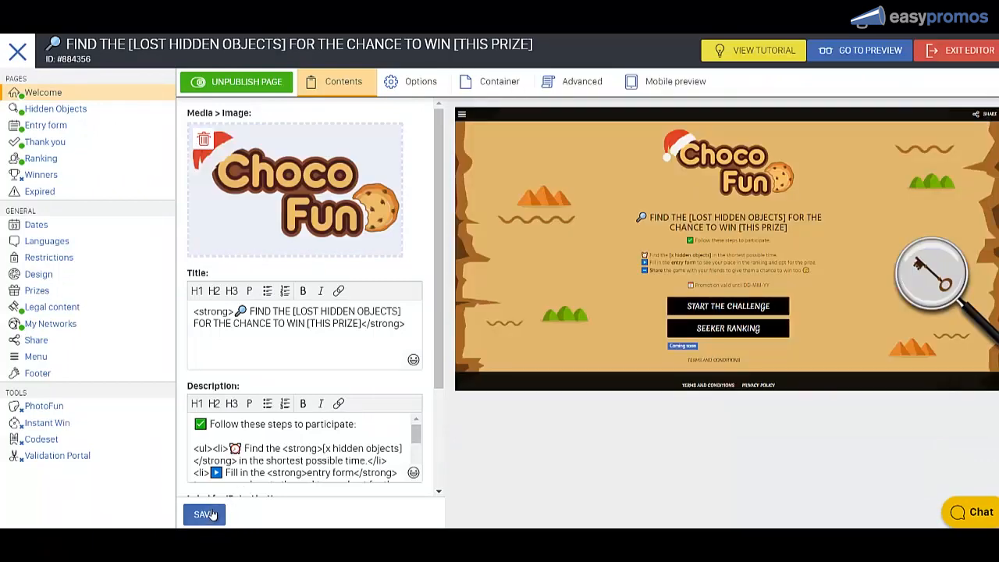
left_click(204, 514)
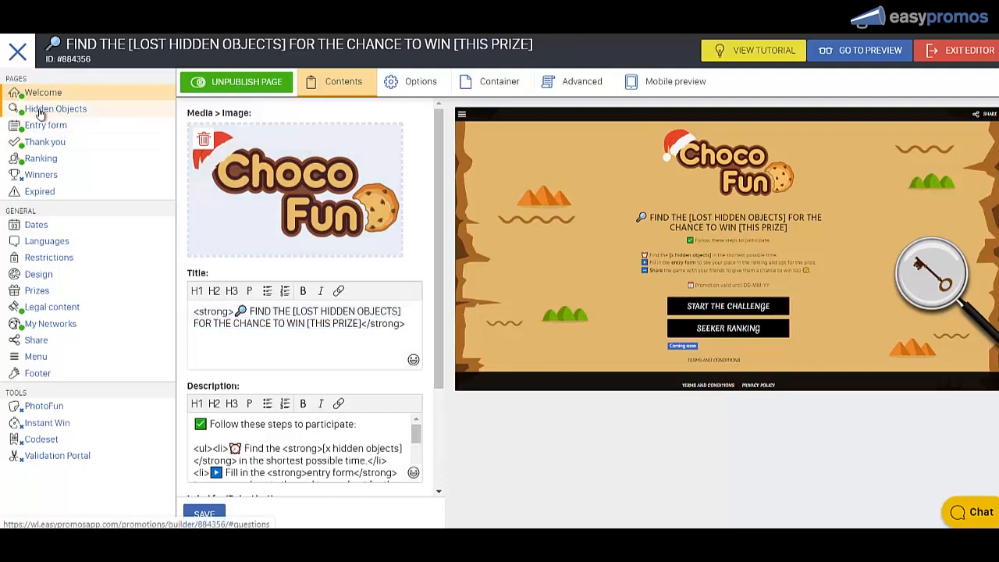
Replace the game image with the 'hidden objects1' Christmas dinner table picture
left_click(55, 109)
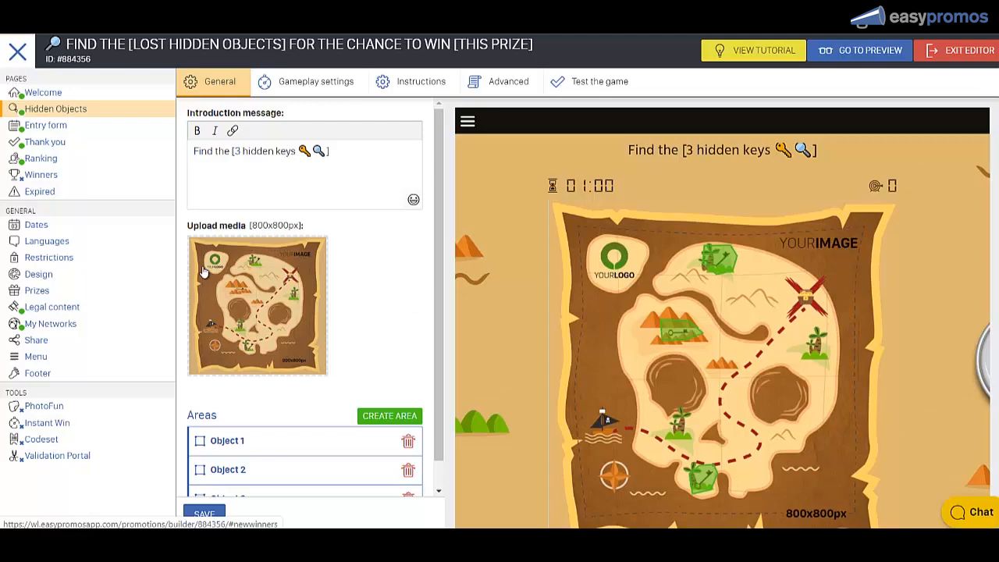
left_click(257, 304)
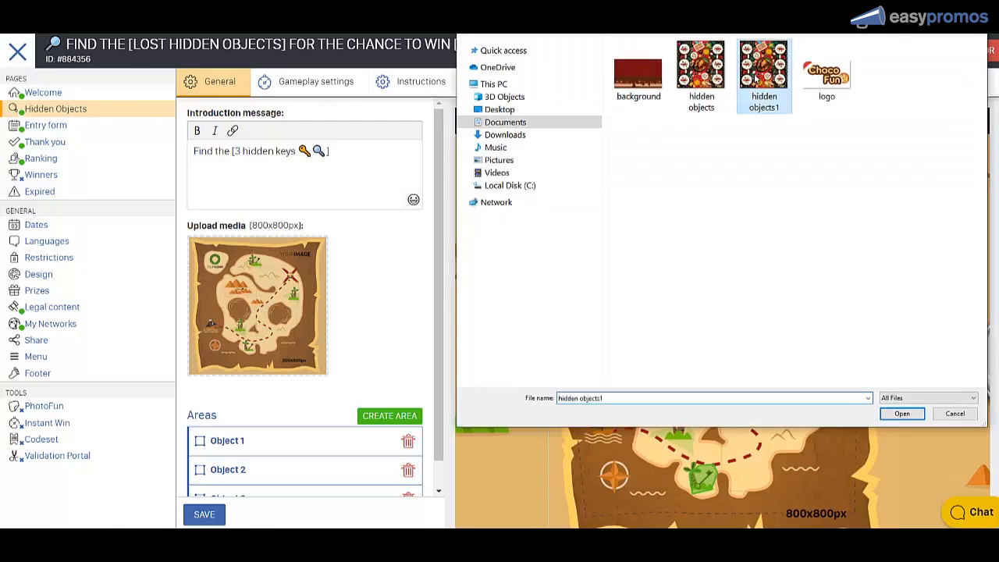
left_click(901, 414)
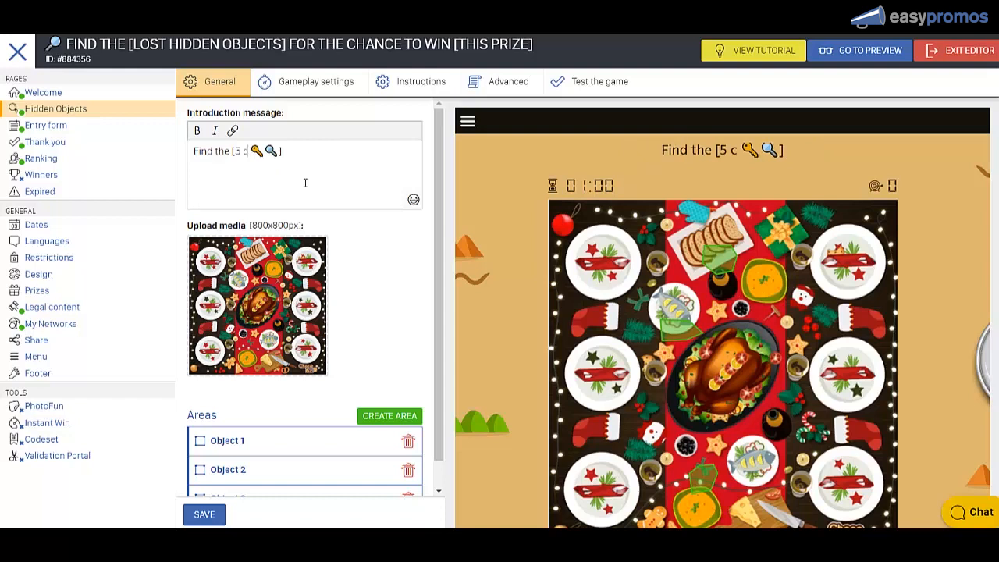
Change the introduction to 'Find the 5 cookies', swapping the key emoji for a cookie emoji
type("ookies")
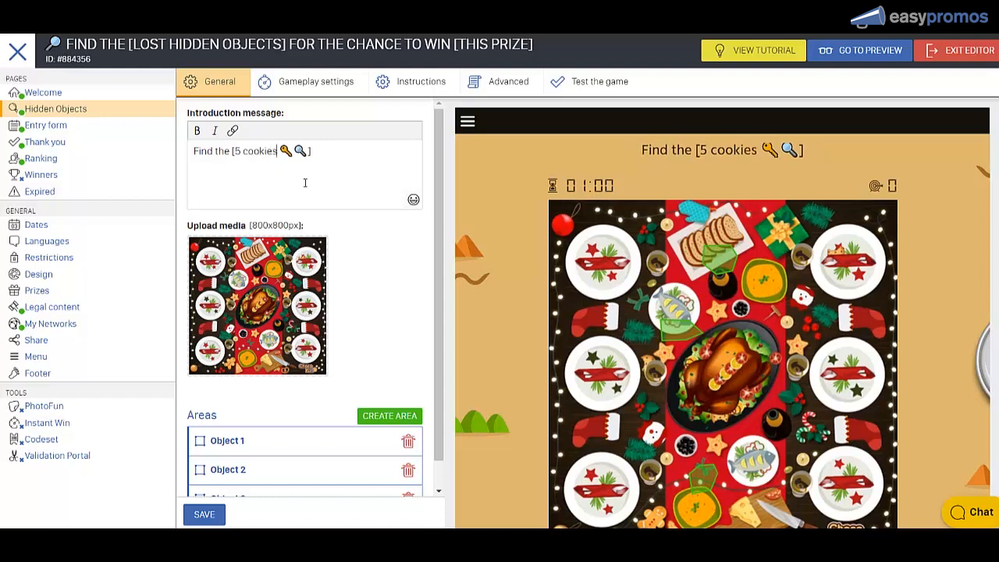
key("Backspace")
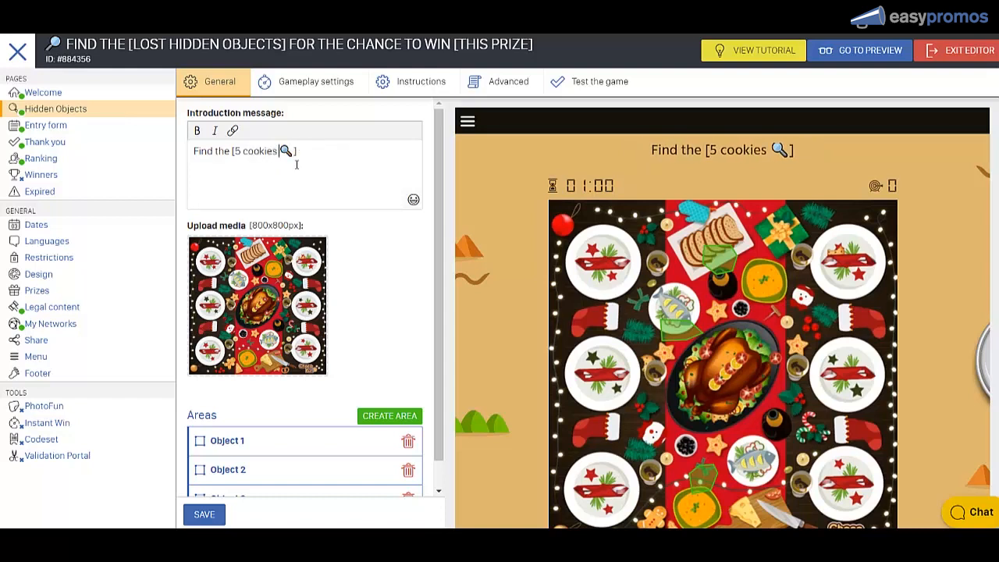
left_click(412, 199)
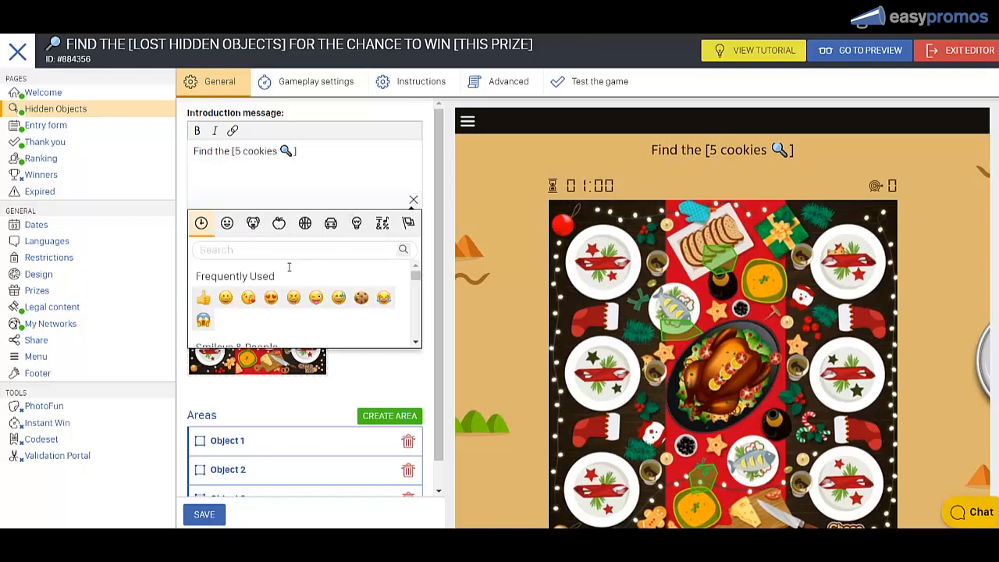
left_click(301, 249)
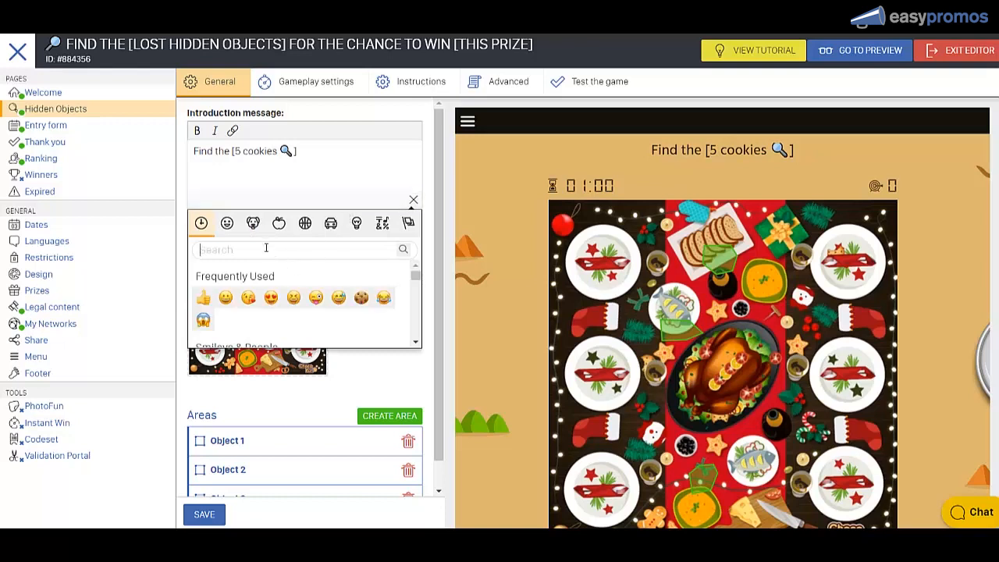
left_click(360, 297)
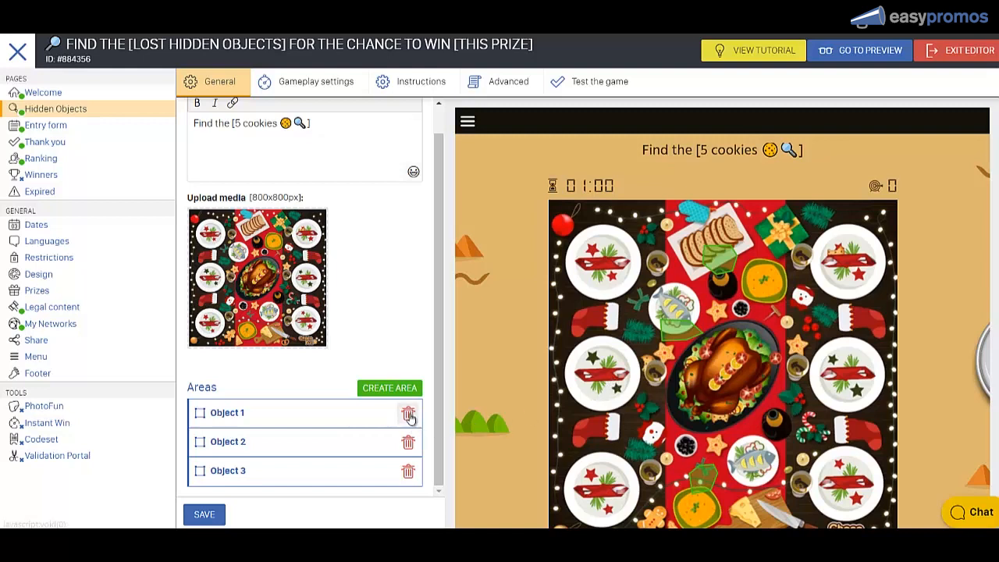
Delete placeholder areas Object 1, Object 2 and Object 3, and begin a new area
left_click(408, 412)
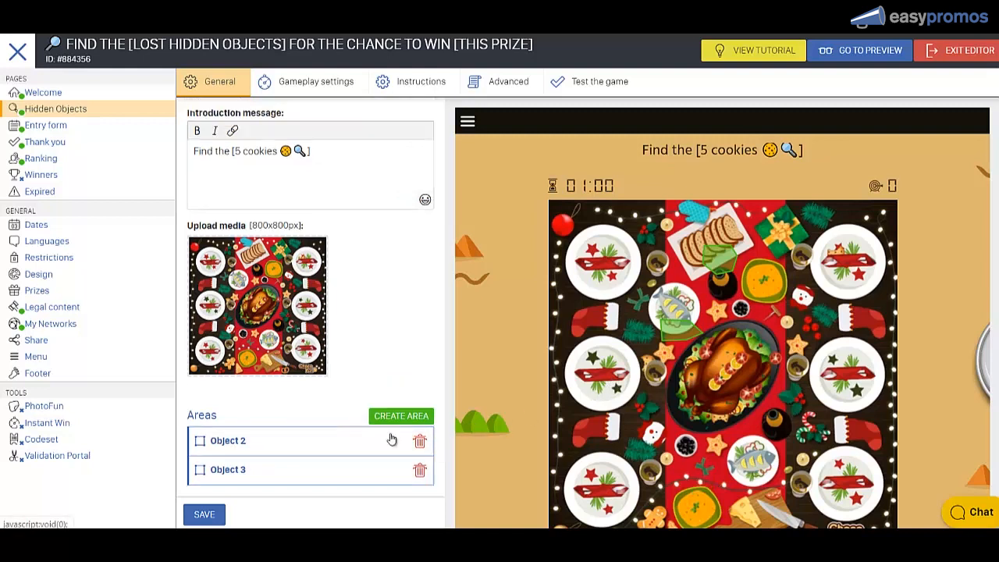
left_click(419, 440)
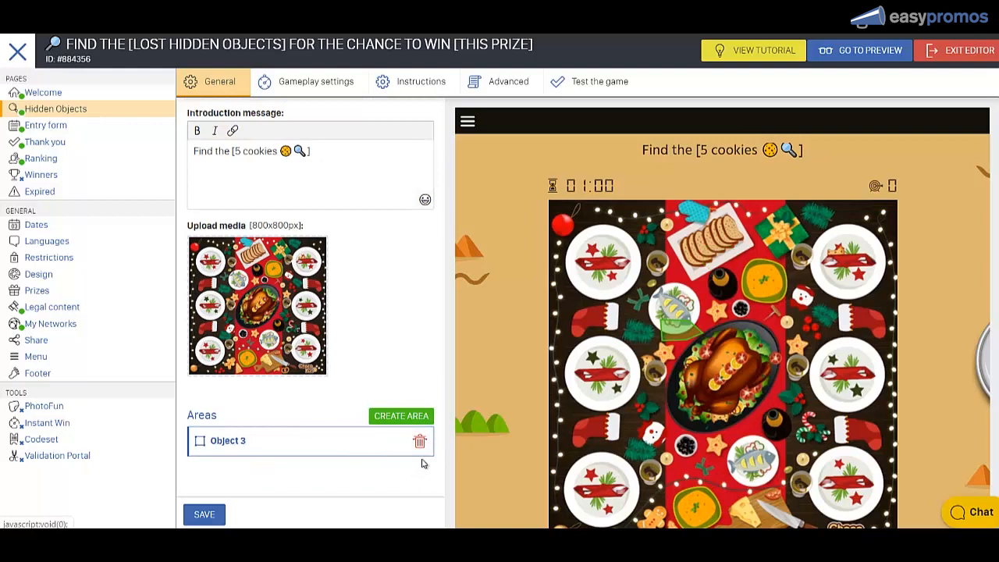
left_click(419, 441)
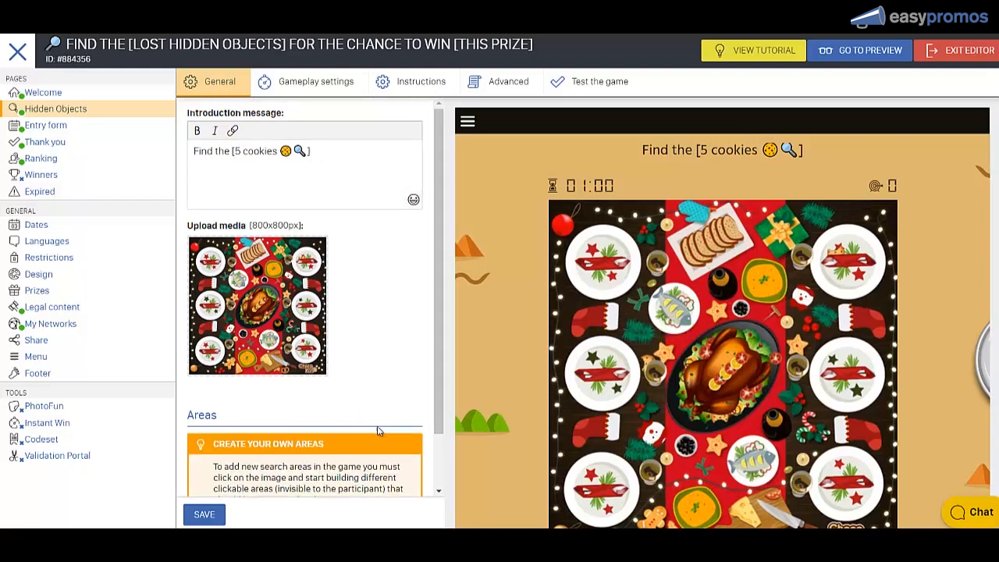
scroll("down", 3)
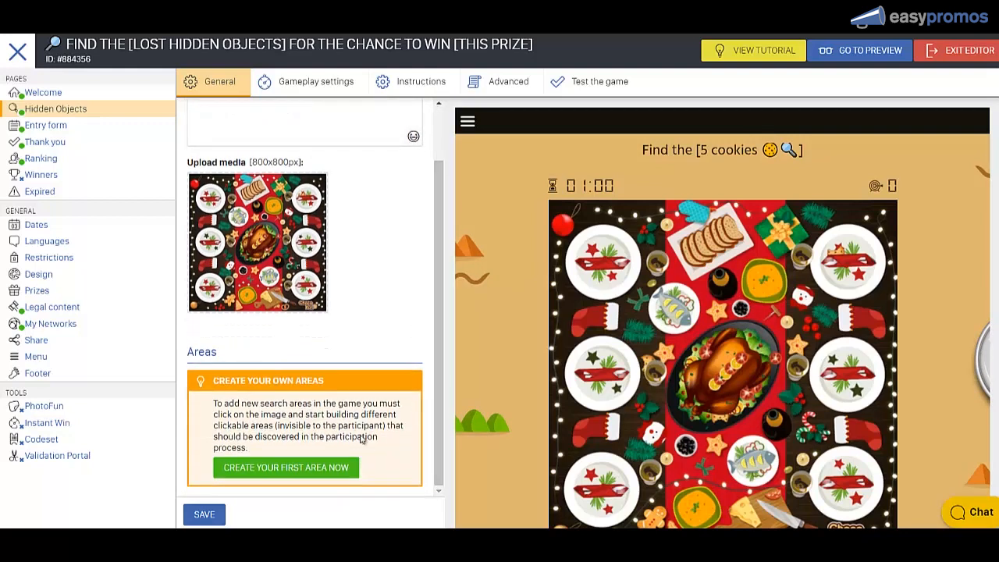
left_click(284, 467)
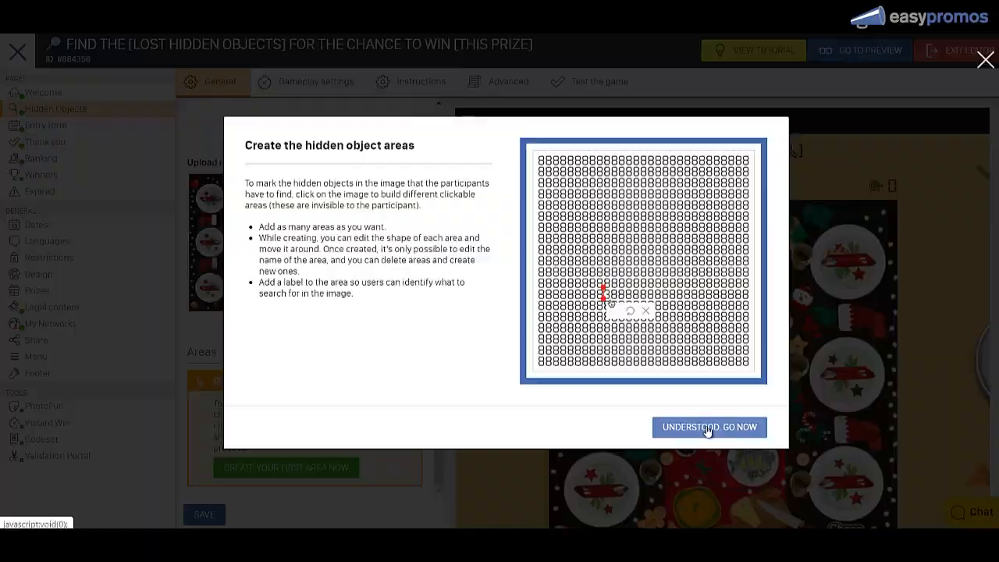
left_click(709, 426)
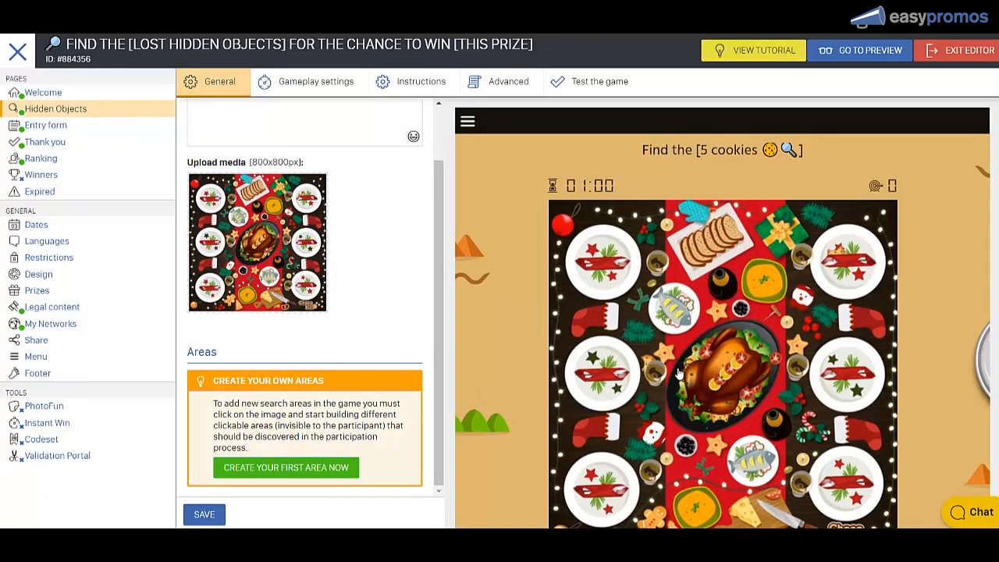
mouse_move(691, 327)
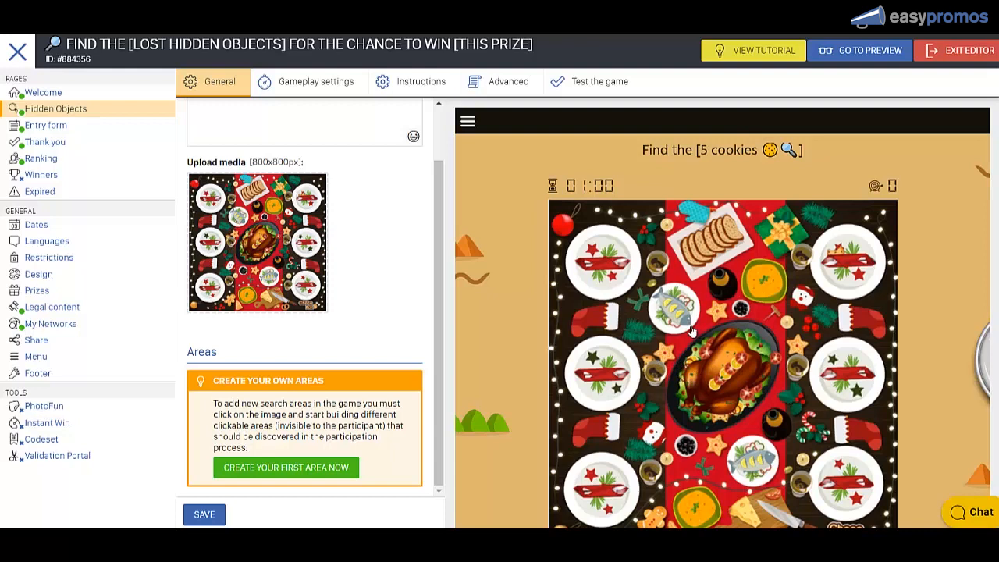
mouse_move(640, 357)
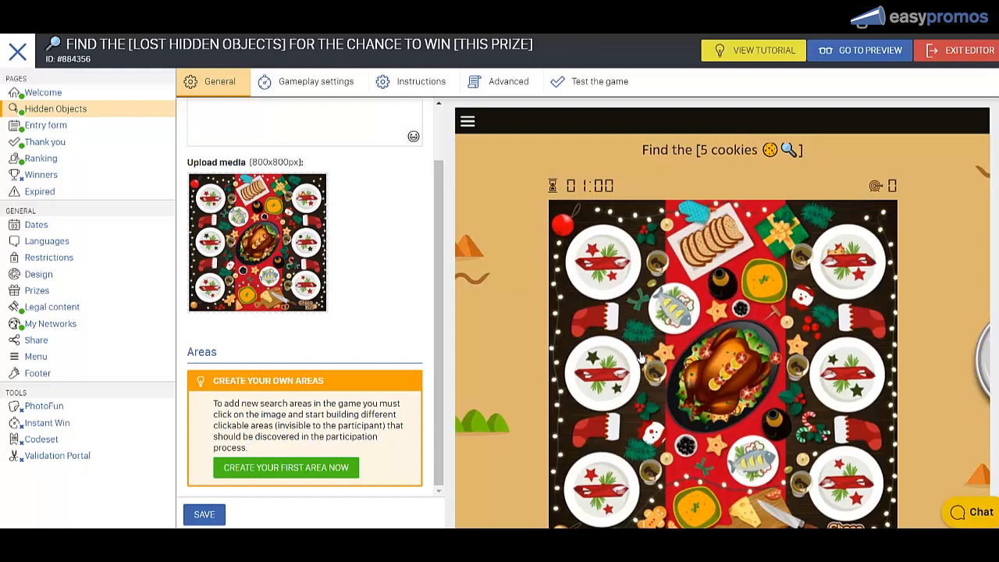
Mark the first cookie area, then delete the misplaced second area
left_click(643, 359)
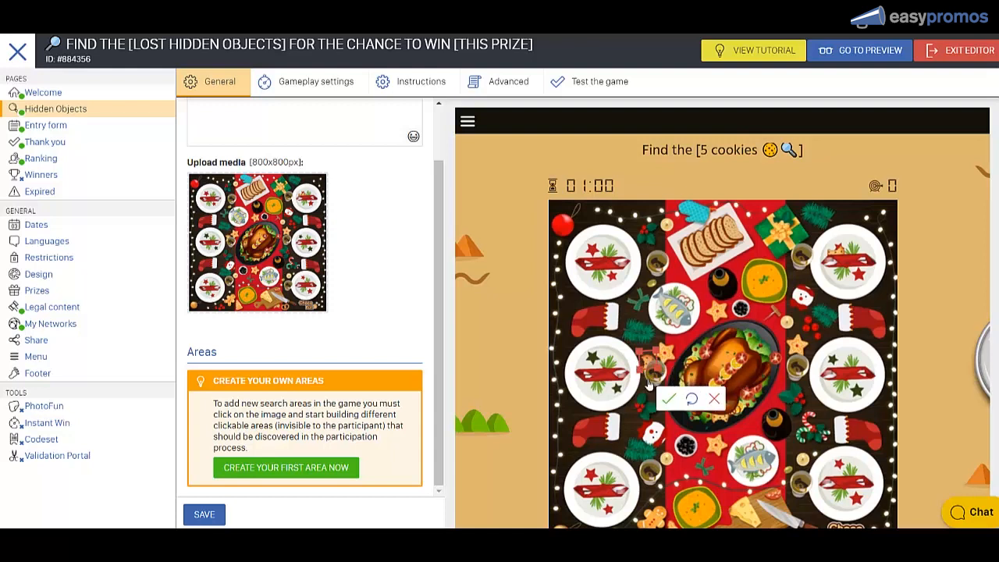
left_click(669, 398)
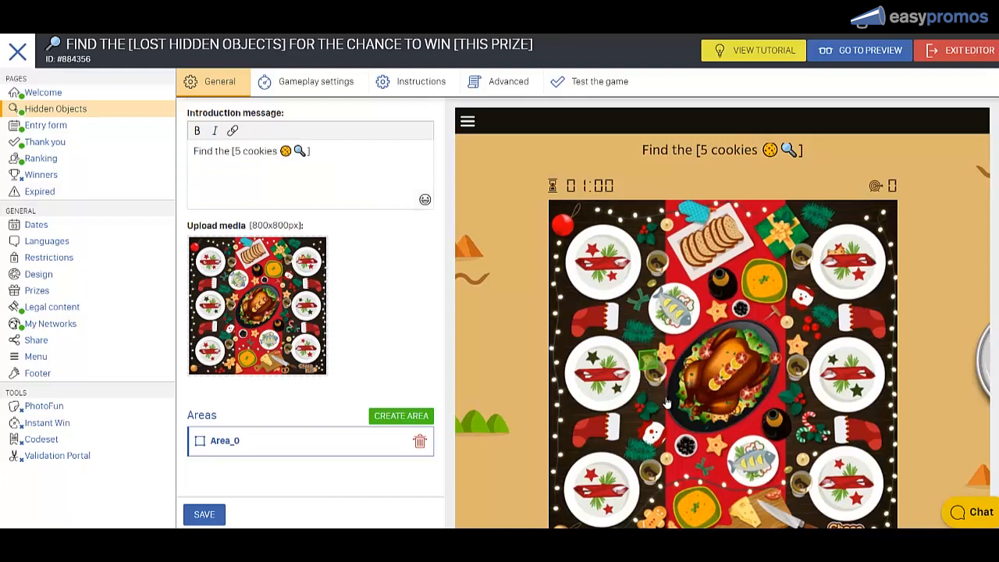
scroll("down", 3)
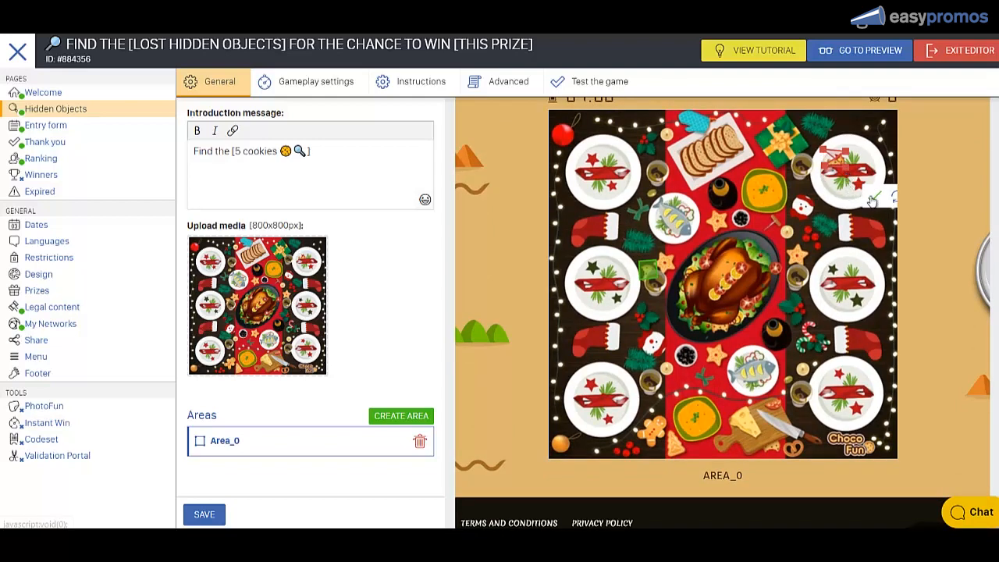
left_click(401, 415)
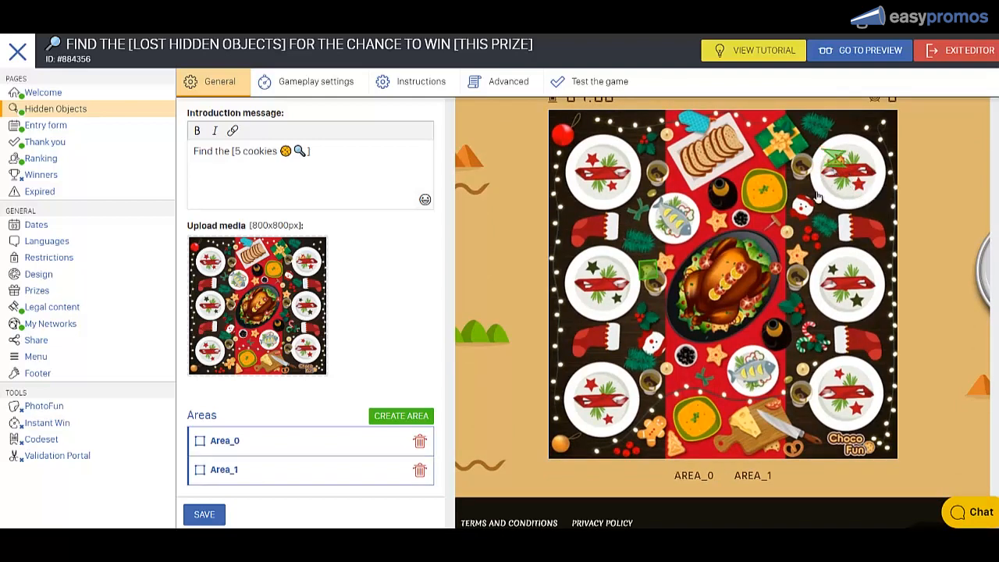
left_click(420, 470)
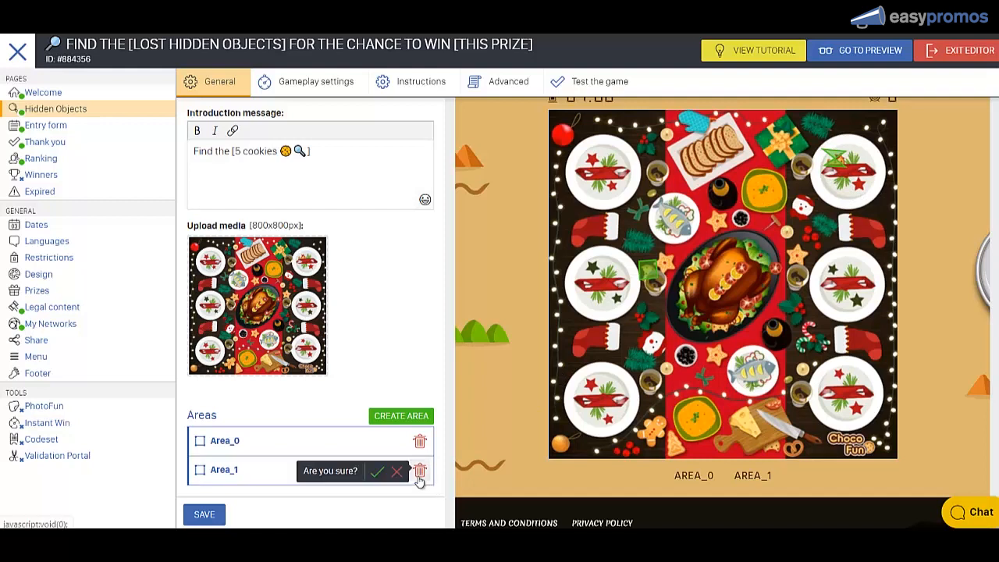
left_click(378, 470)
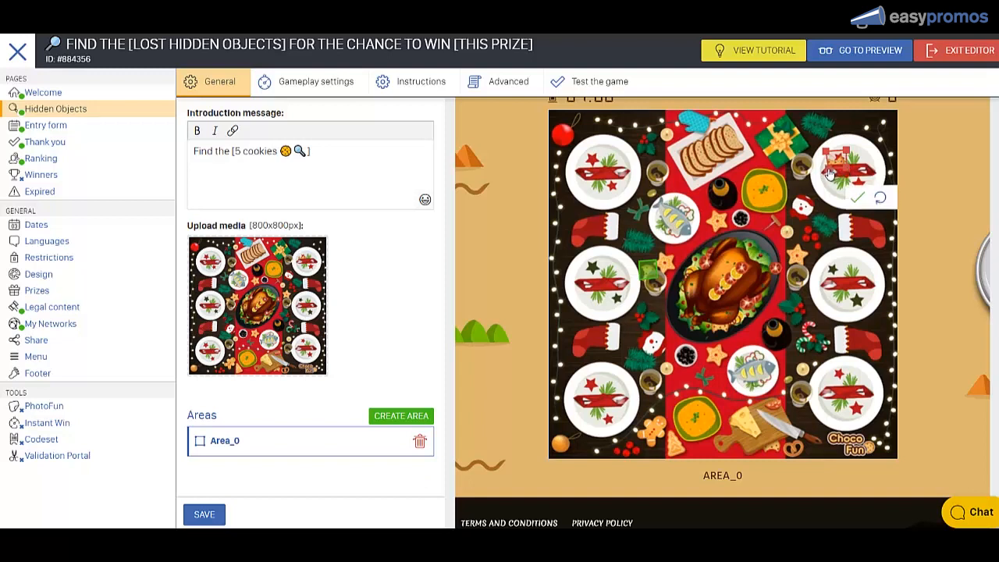
Add cookie areas on the top-right plate and near the Choco Fun logo
left_click(864, 196)
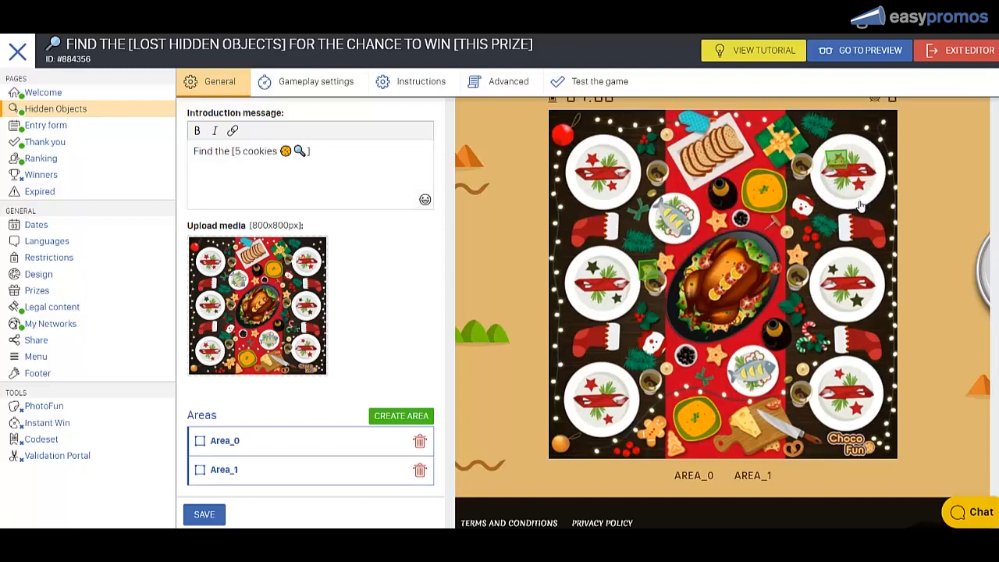
mouse_move(853, 429)
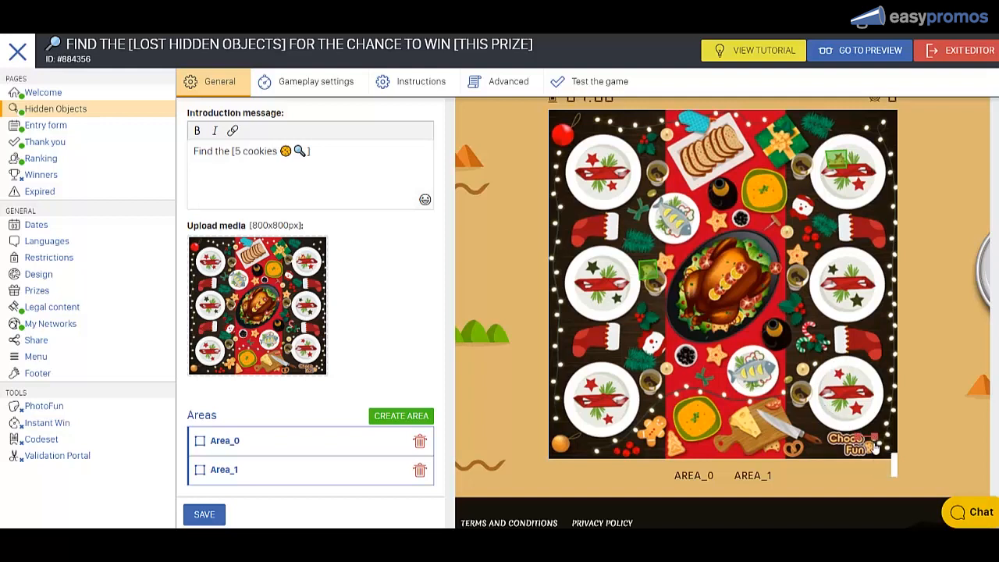
left_click(851, 448)
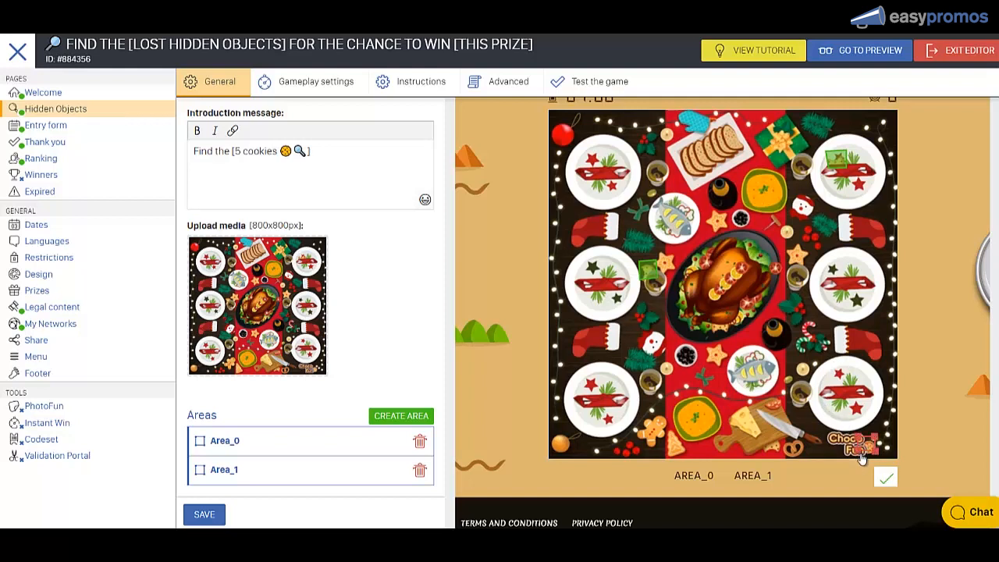
left_click(400, 415)
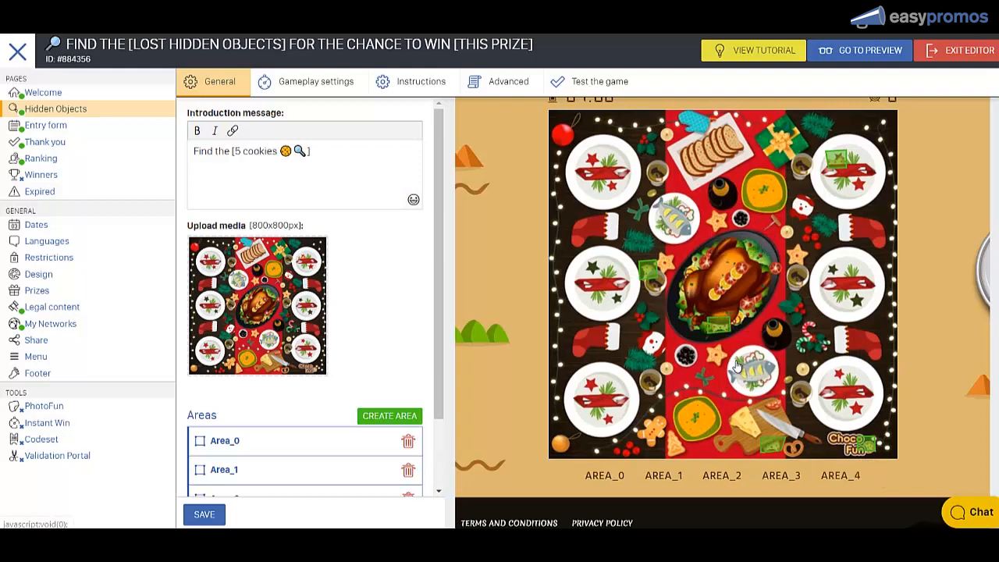
mouse_move(535, 435)
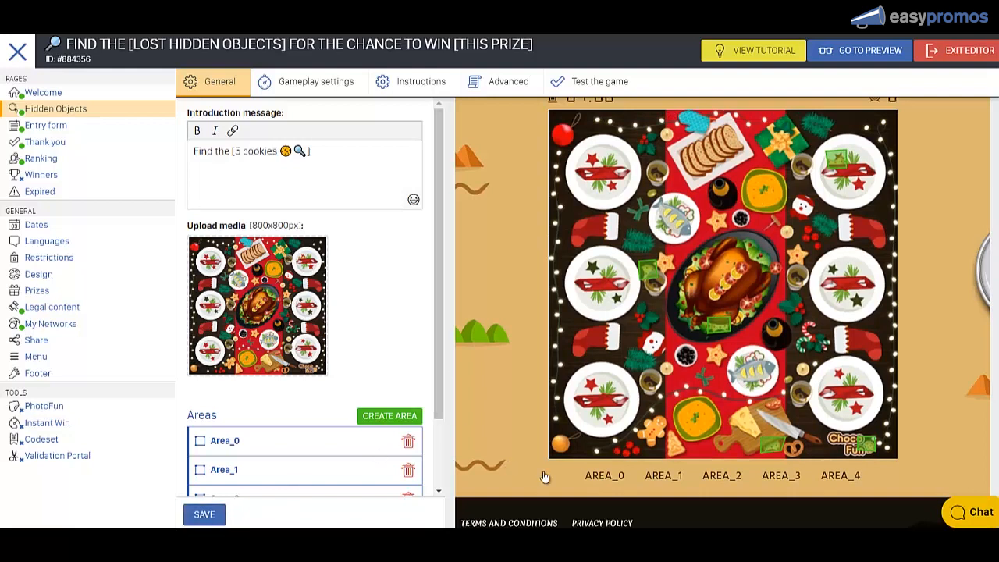
mouse_move(632, 479)
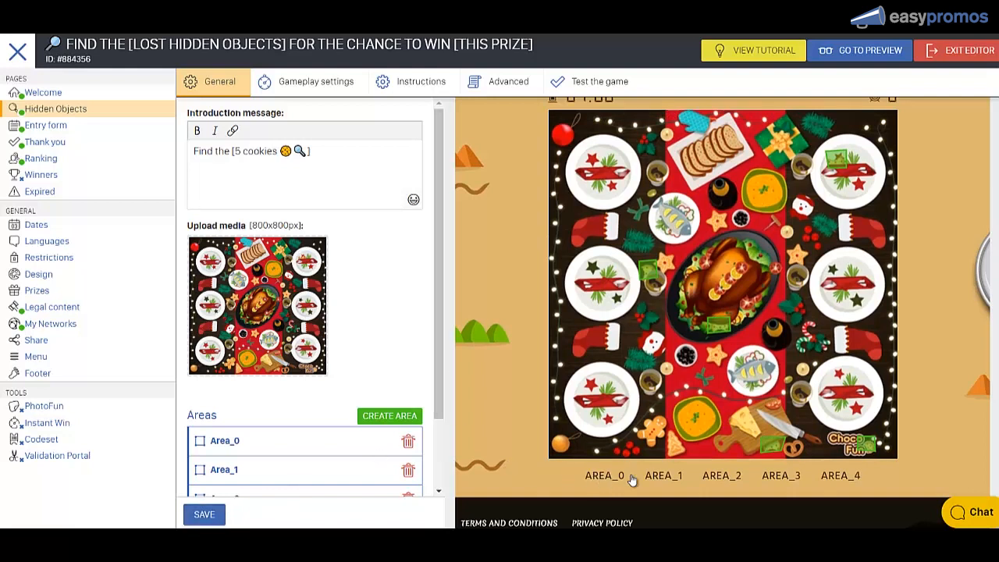
mouse_move(525, 479)
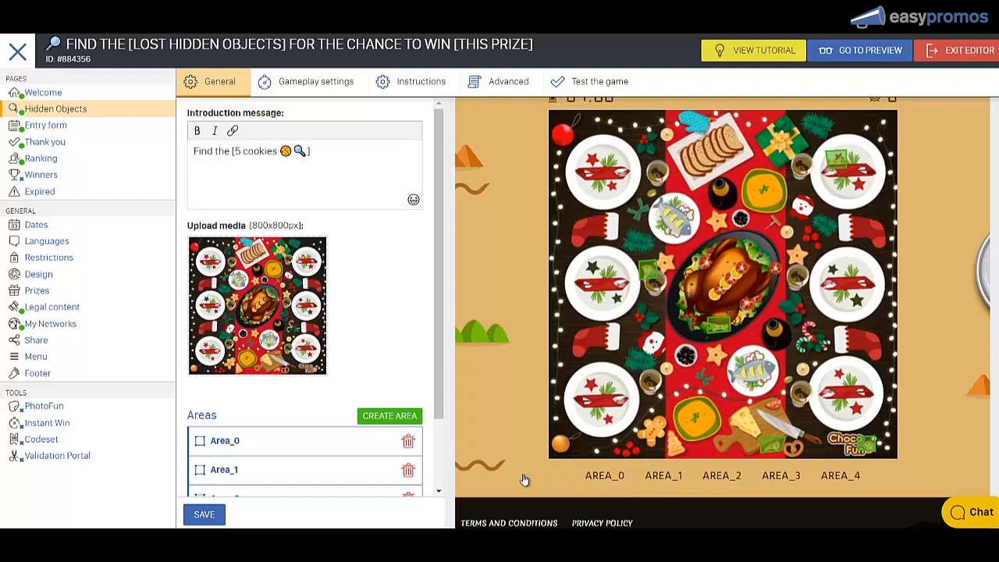
Expand AREA_0 and label it 'Cookie 1'
left_click(224, 441)
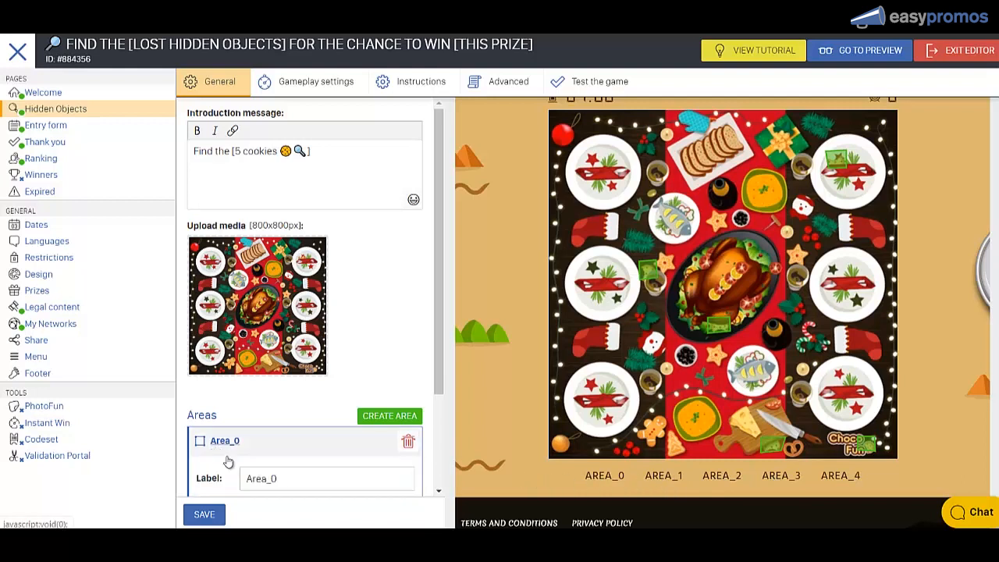
left_click(326, 479)
type("Cookie 1")
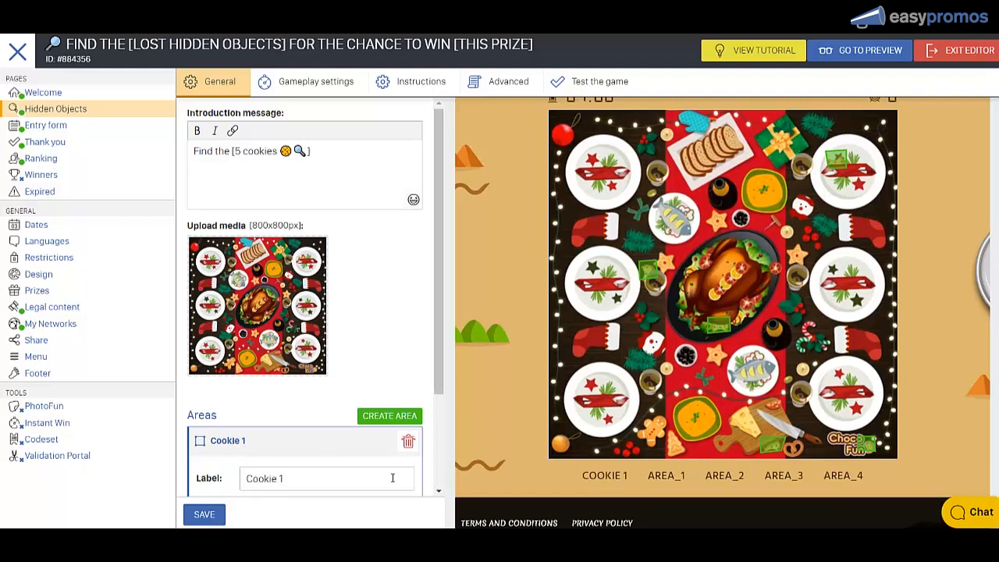
mouse_move(566, 485)
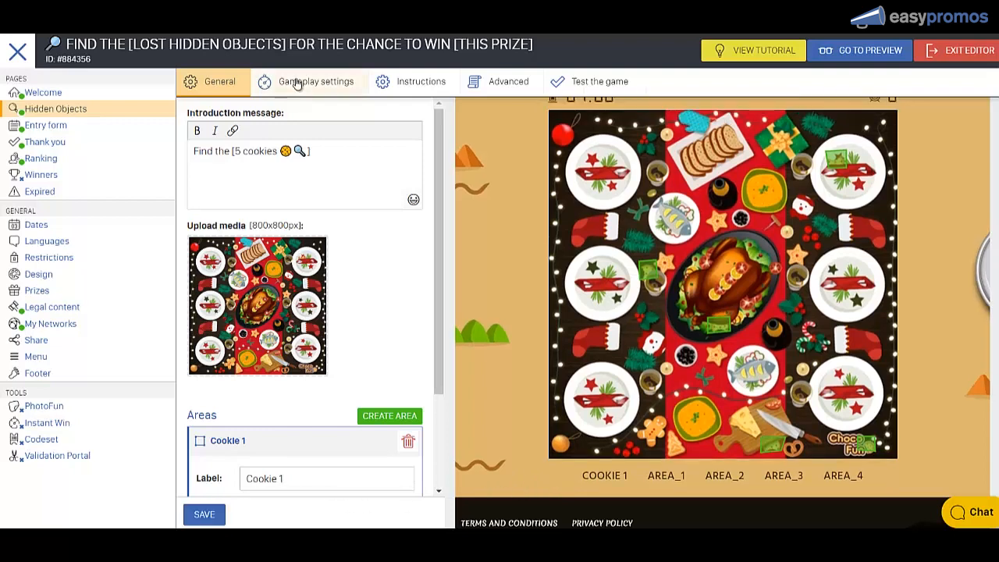
Turn off Display legend, then test the game and find two cookies for 200 points
left_click(316, 81)
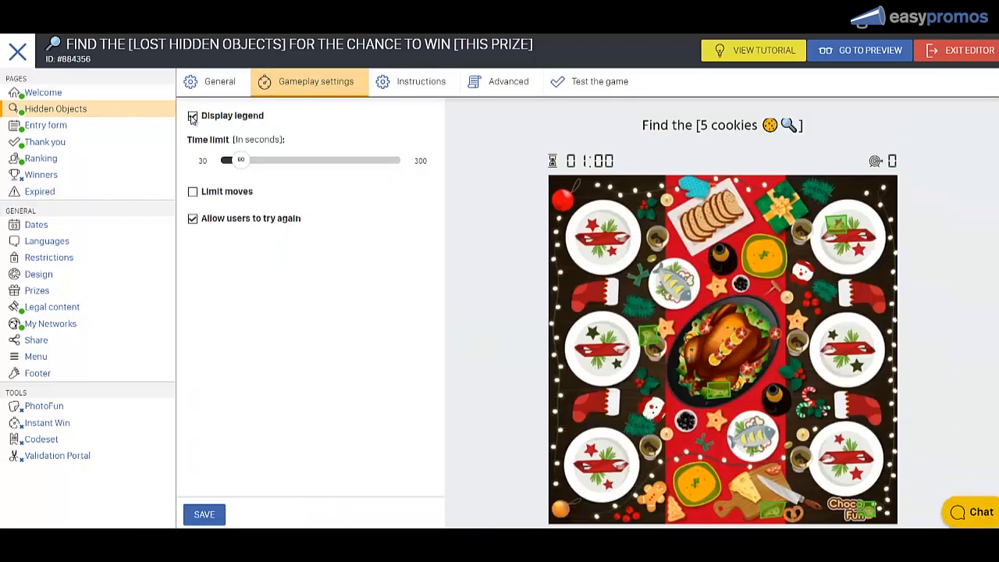
left_click(193, 116)
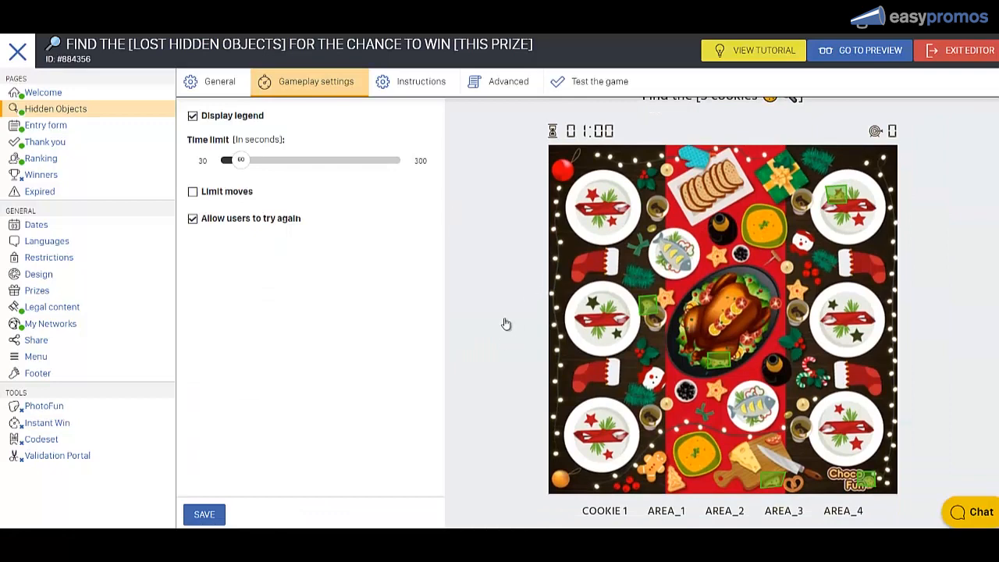
left_click(192, 116)
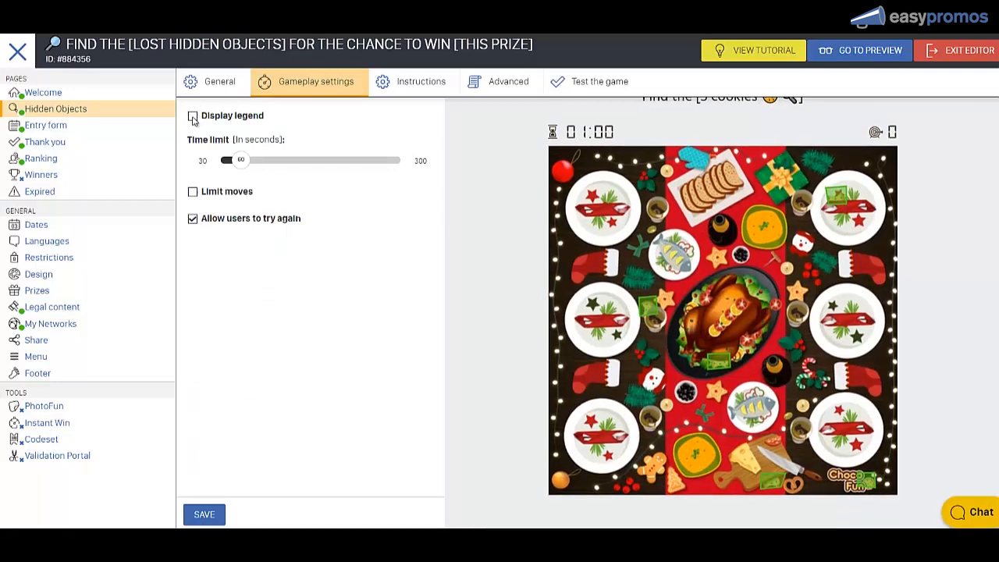
left_click(192, 115)
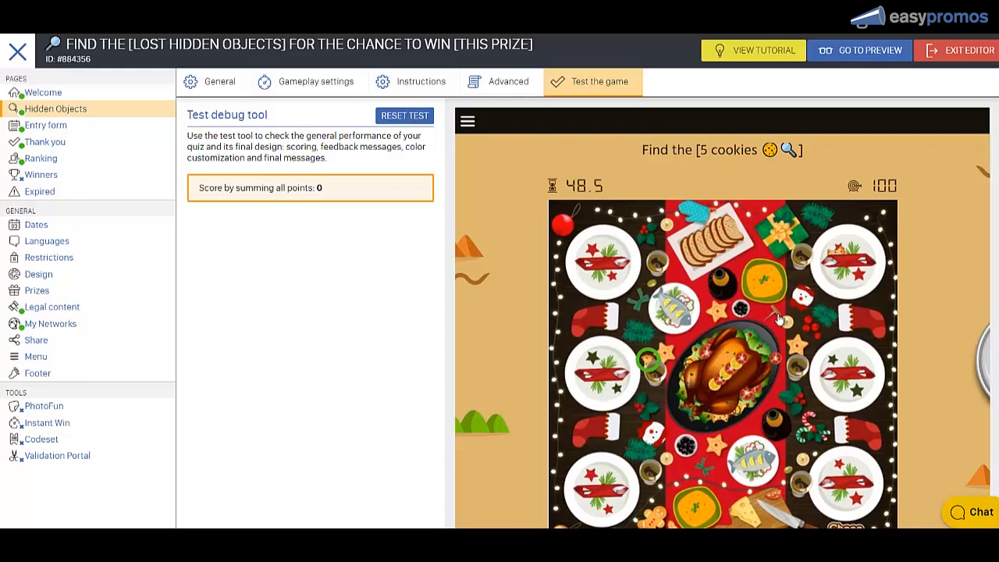
left_click(838, 252)
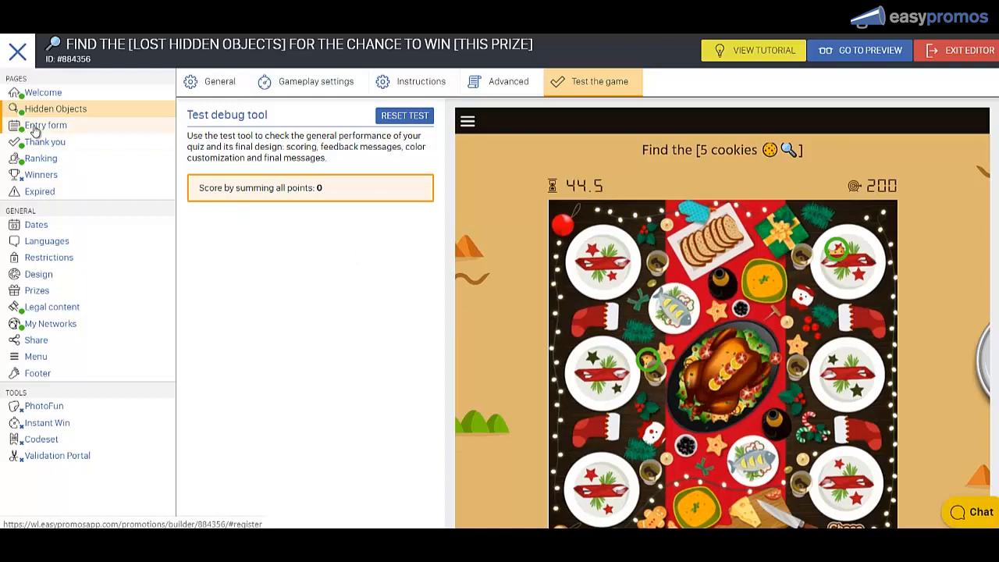
Replace the entry form's placeholder logo with the Choco Fun logo and save
left_click(45, 125)
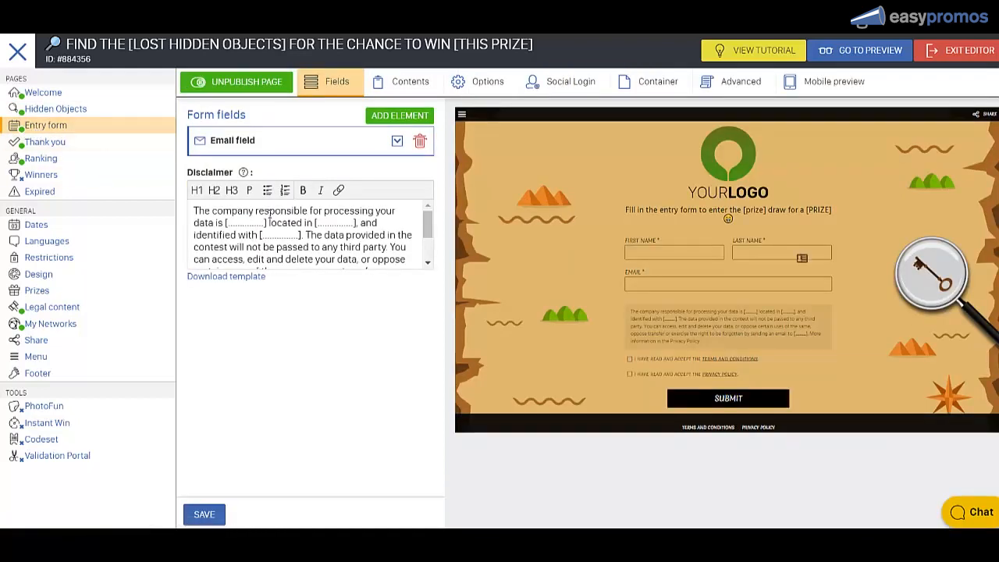
mouse_move(379, 85)
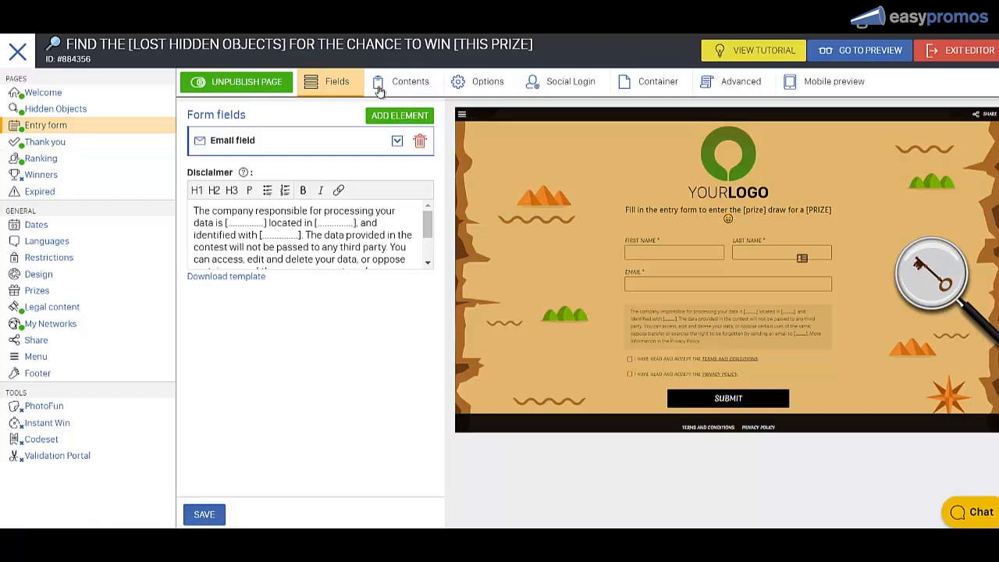
left_click(402, 81)
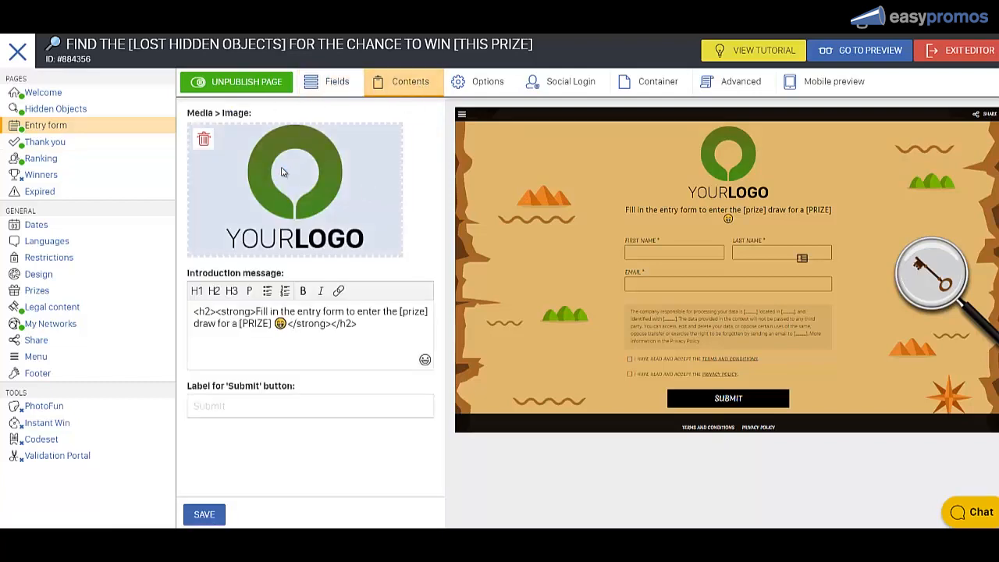
left_click(294, 188)
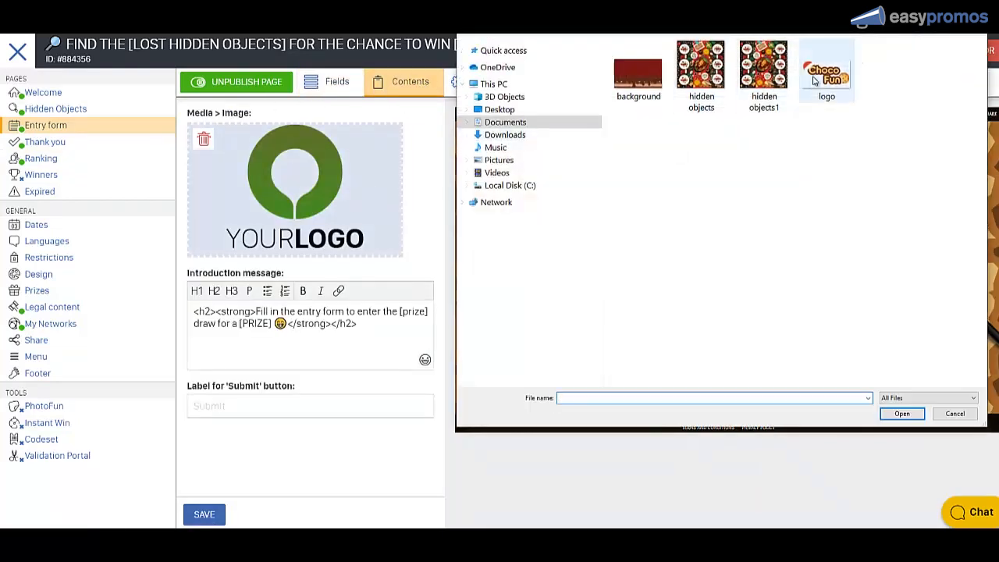
left_click(45, 141)
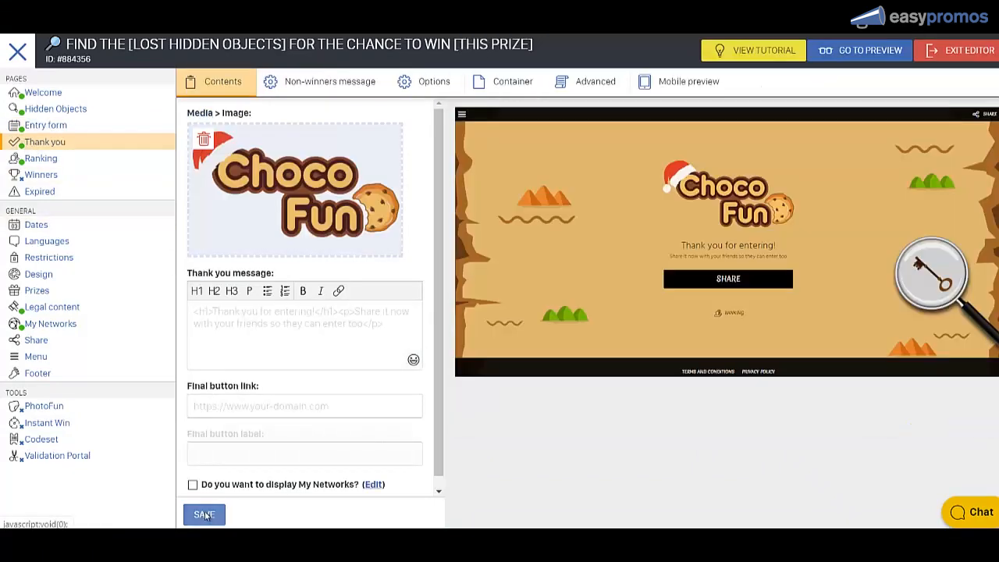
left_click(41, 158)
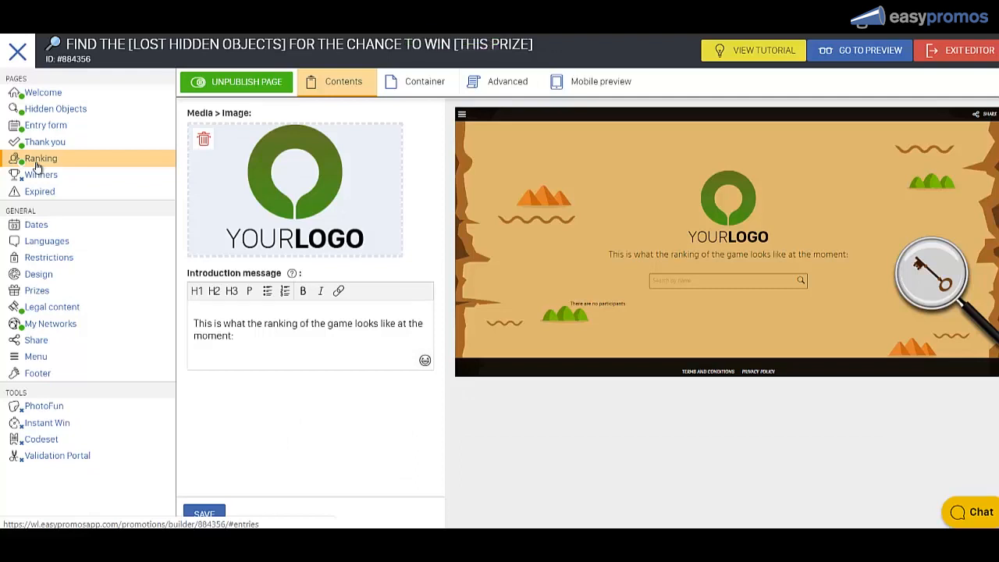
mouse_move(36, 290)
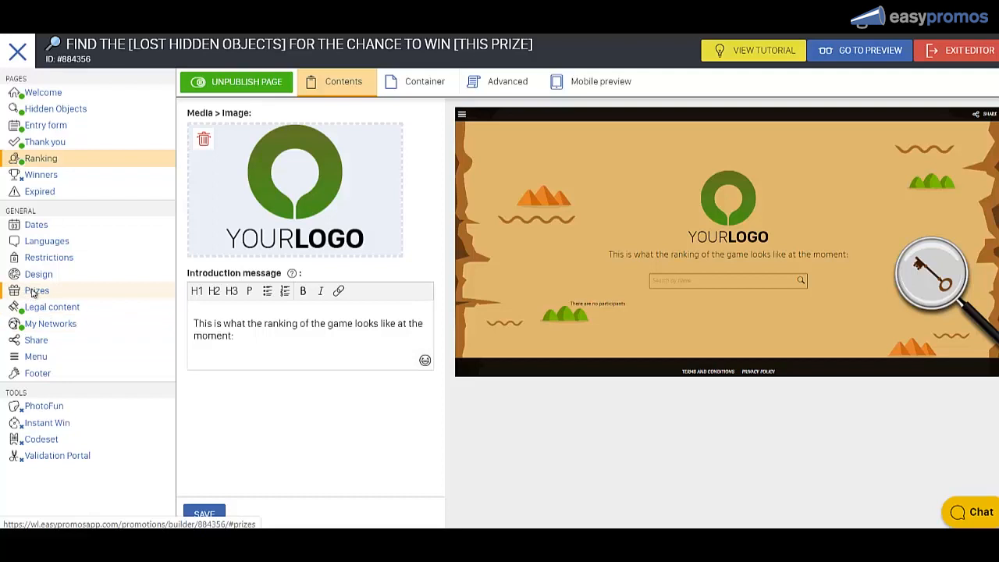
Open Prizes under General to view Prize Management
left_click(36, 290)
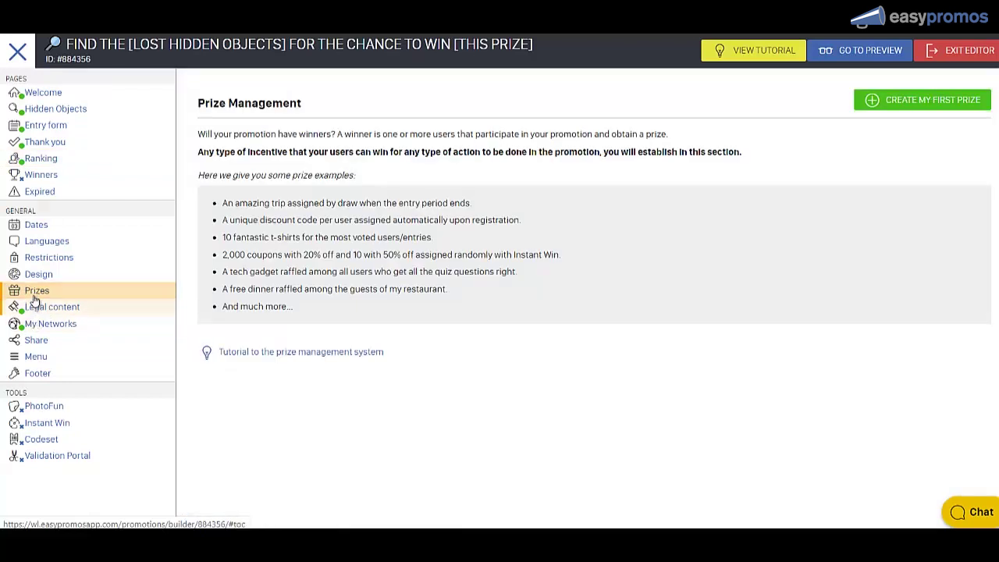
mouse_move(51, 323)
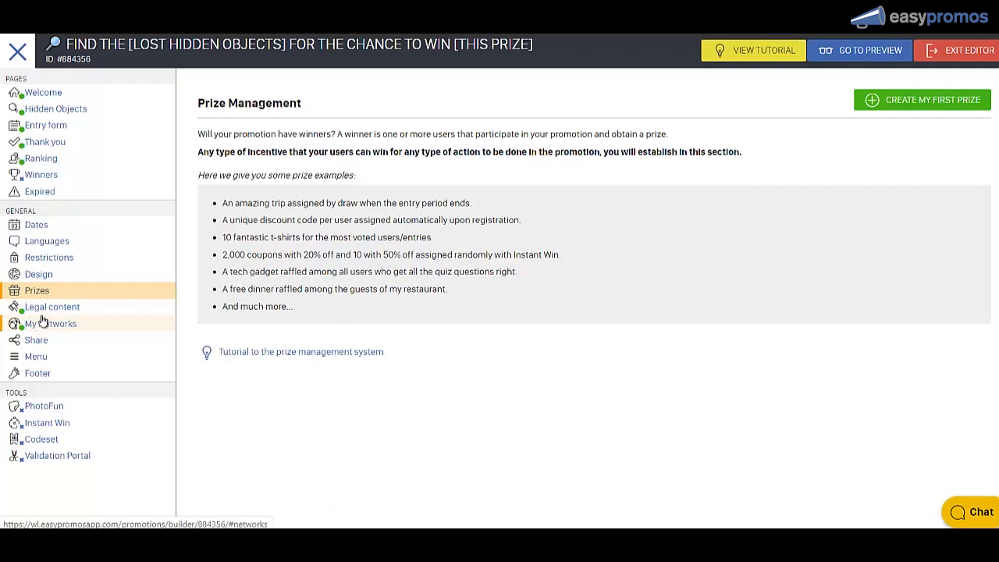
mouse_move(36, 225)
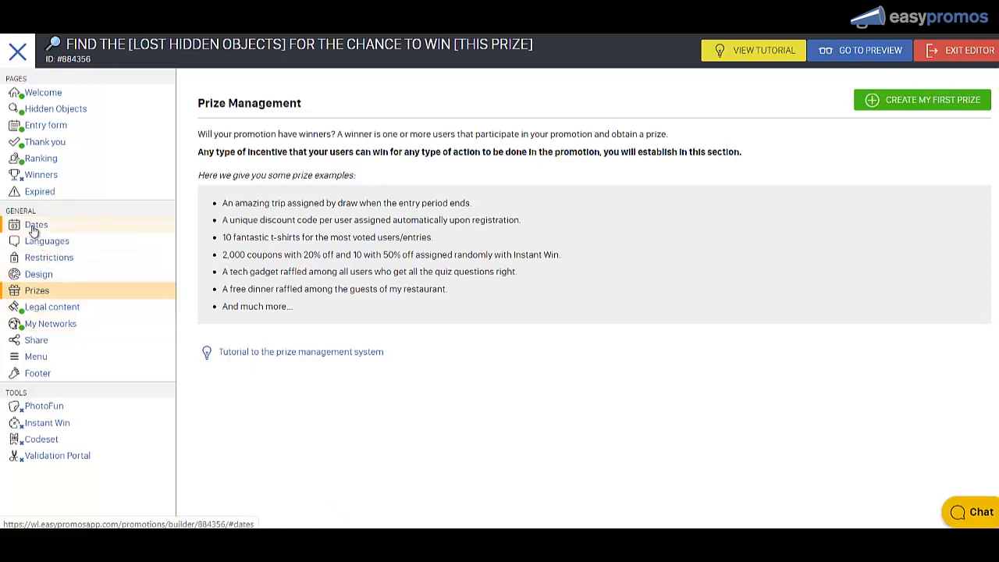
Set the publication start date to 6 Feb 2020 and go to the Design background settings
left_click(36, 224)
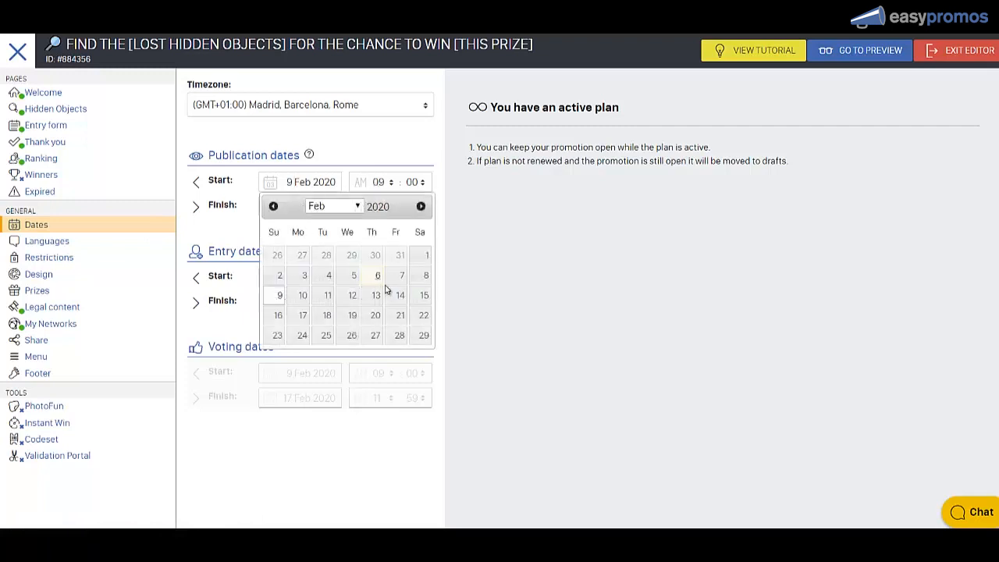
left_click(377, 275)
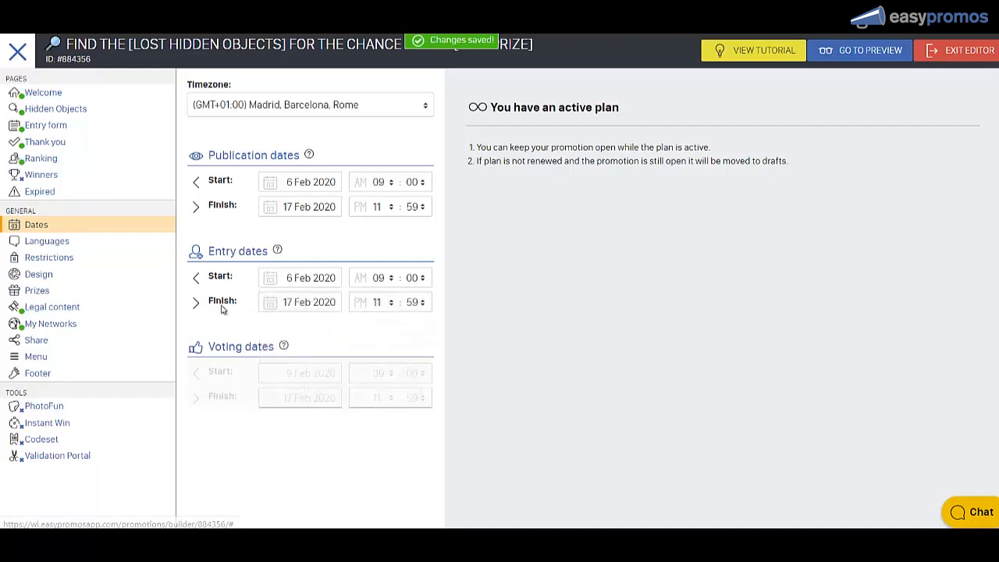
mouse_move(38, 274)
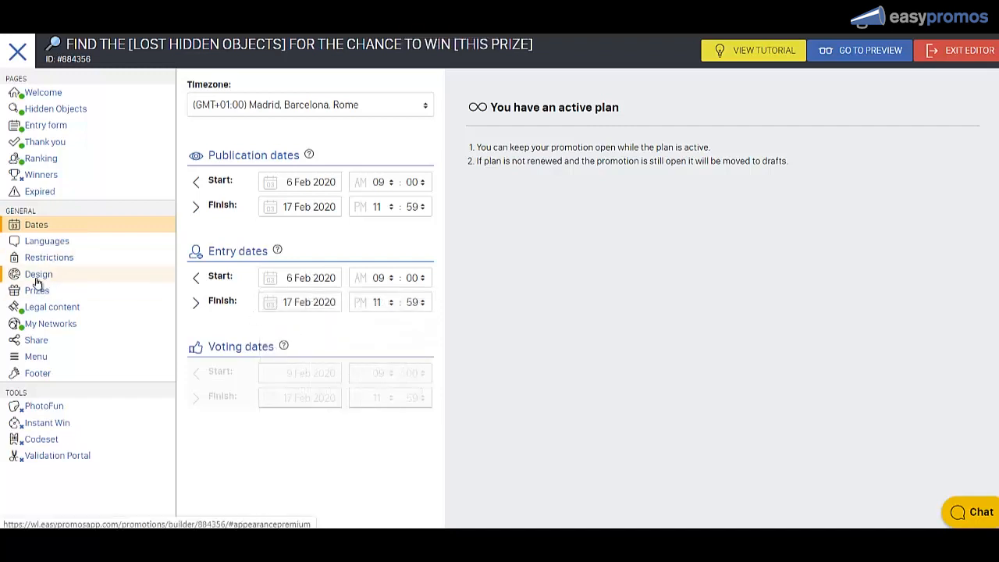
left_click(39, 274)
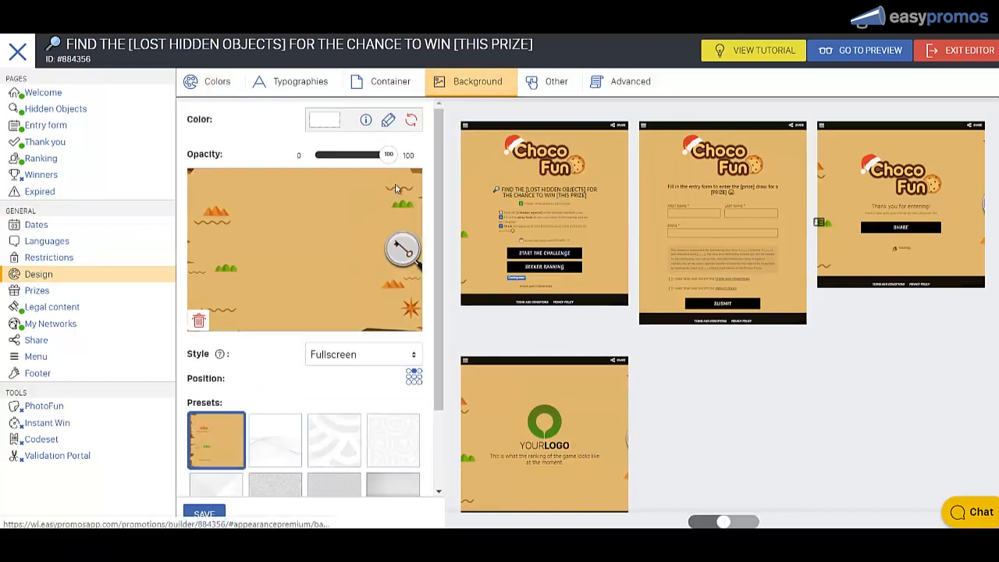
Delete the old background, upload the red chocolate-drip 'background' image, and save
left_click(199, 321)
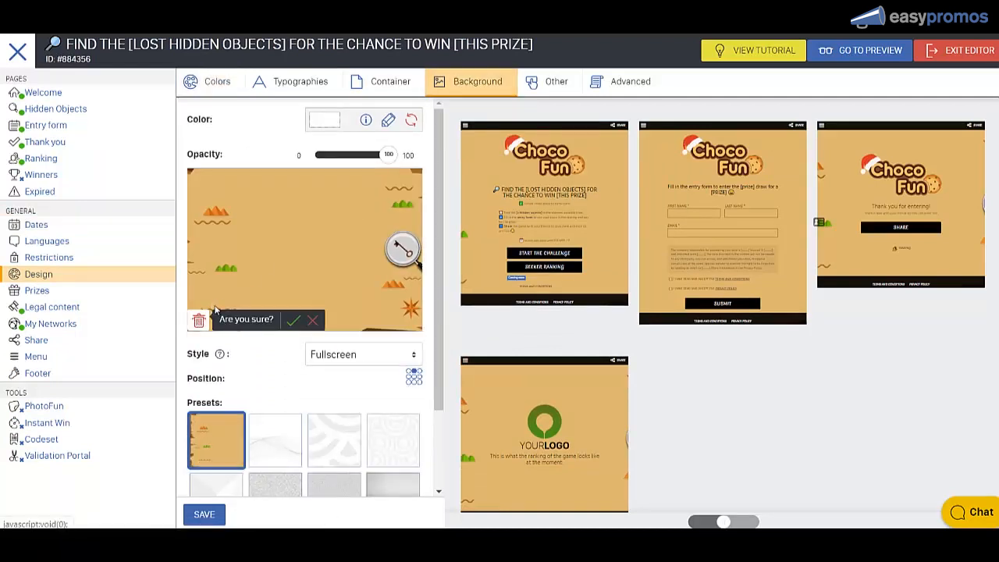
left_click(294, 320)
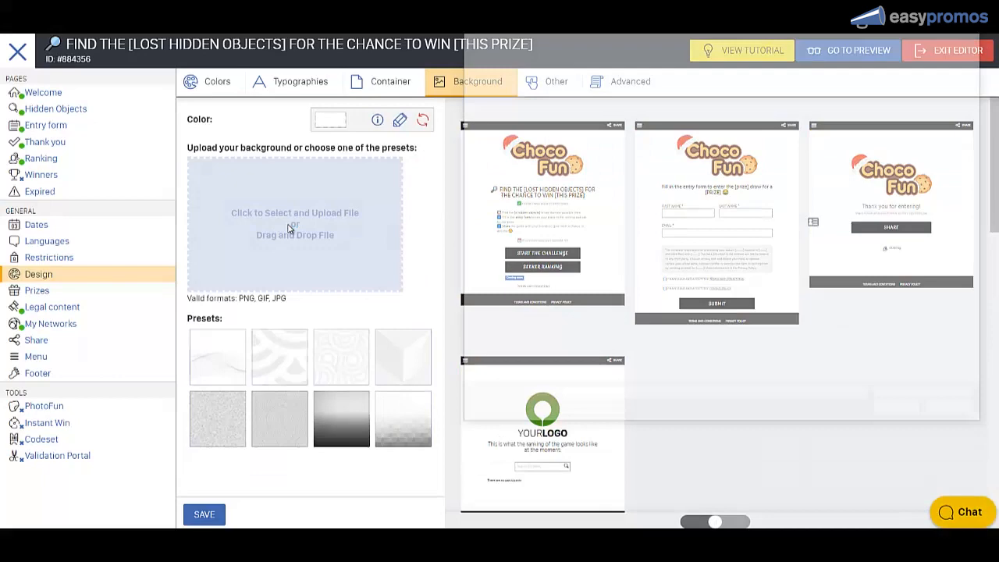
left_click(294, 223)
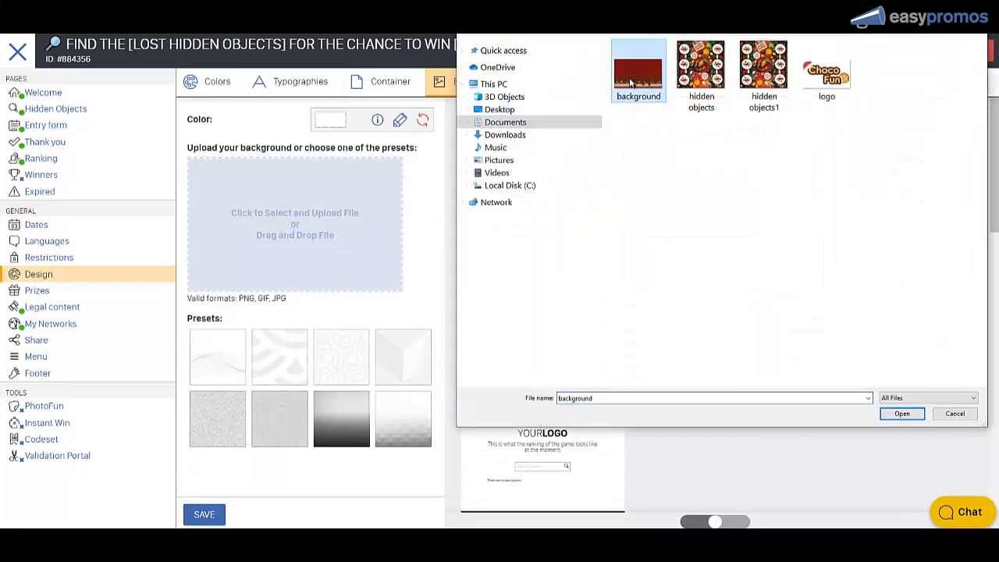
left_click(901, 414)
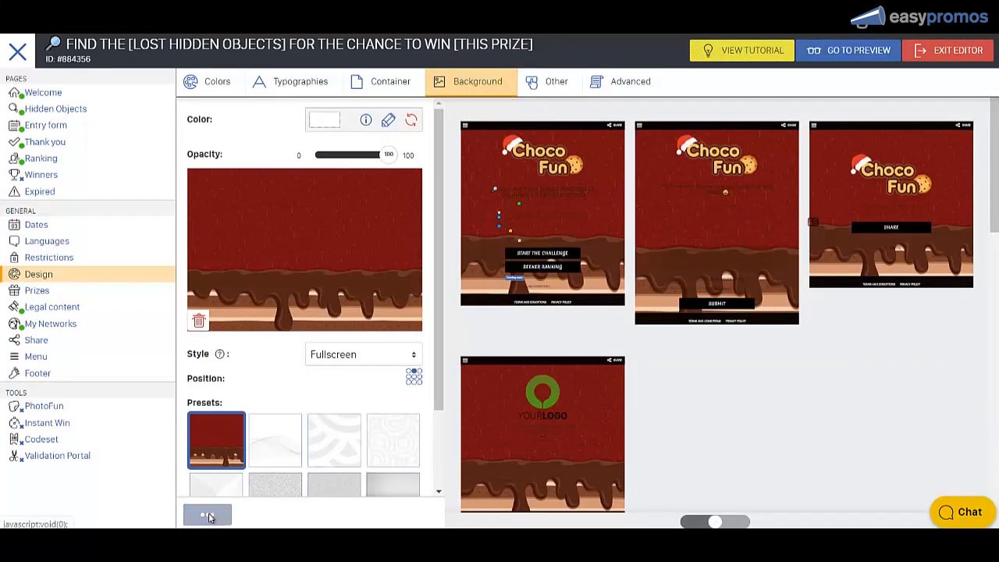
left_click(217, 81)
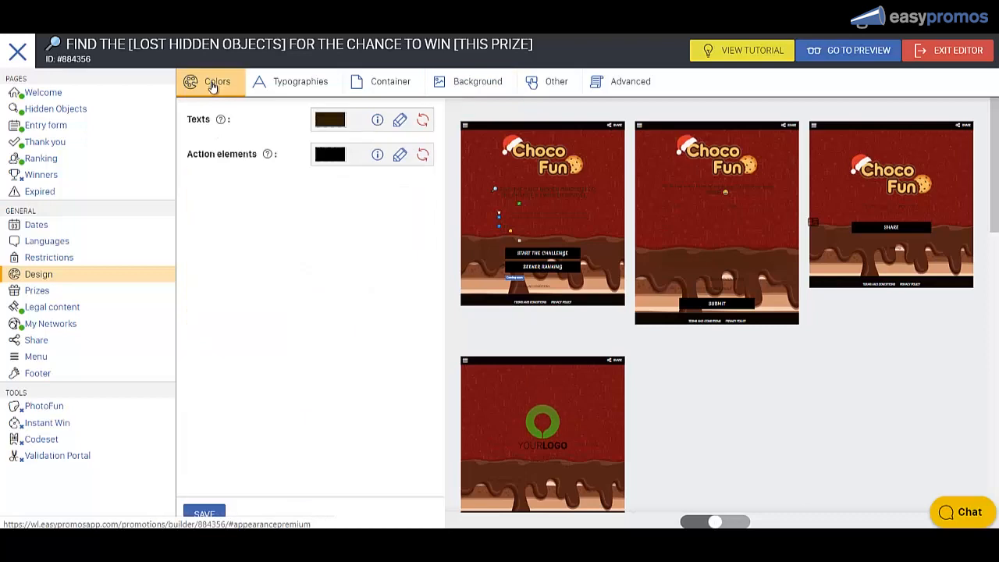
In the Colors settings, set the page texts colour to white
left_click(203, 513)
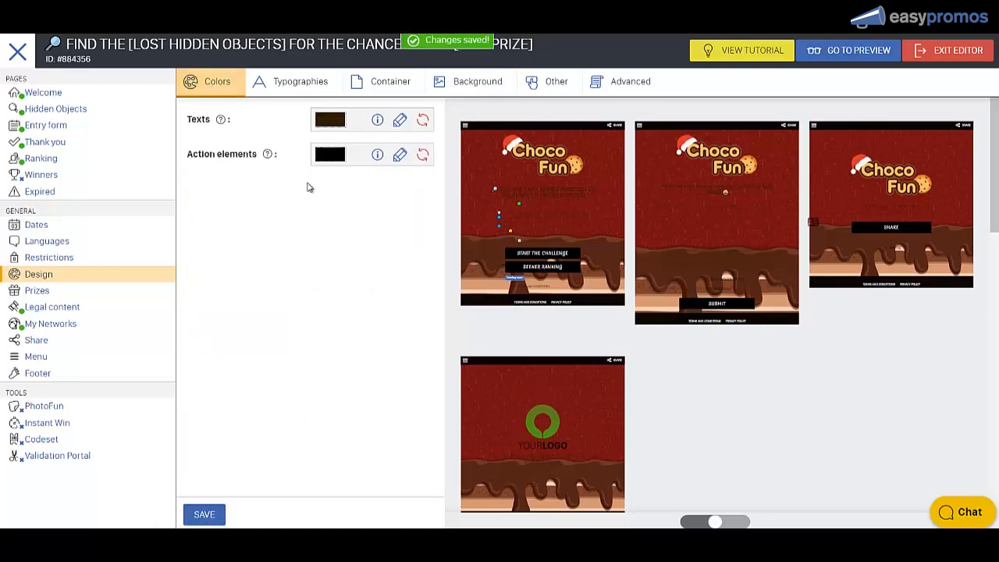
left_click(330, 119)
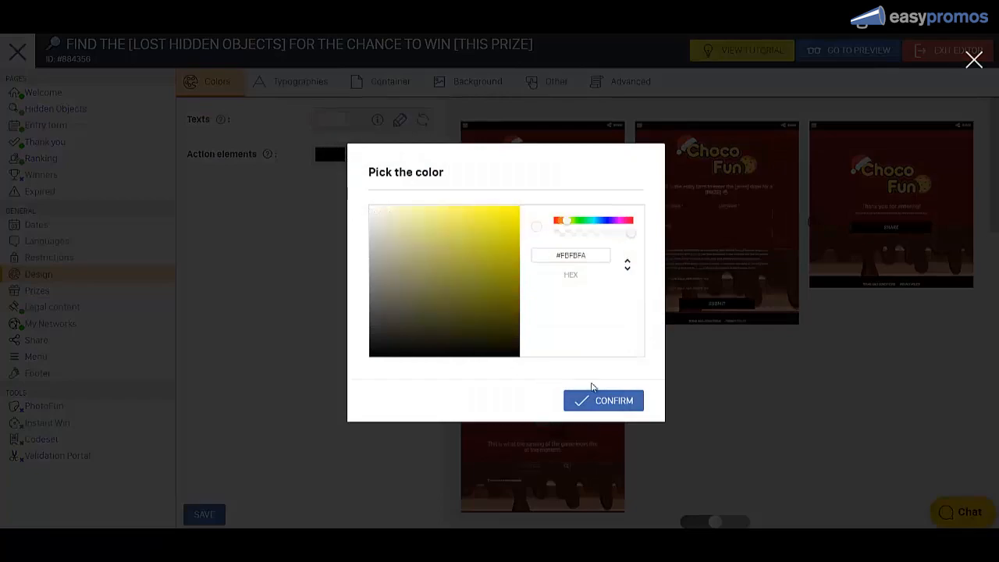
left_click(604, 400)
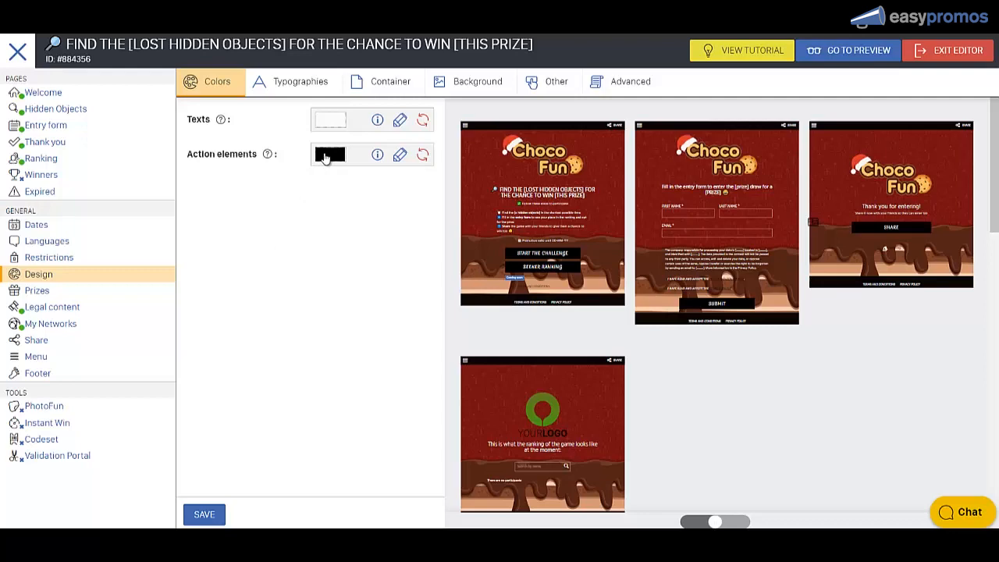
Set the action elements colour to yellow and save the colour changes
left_click(329, 154)
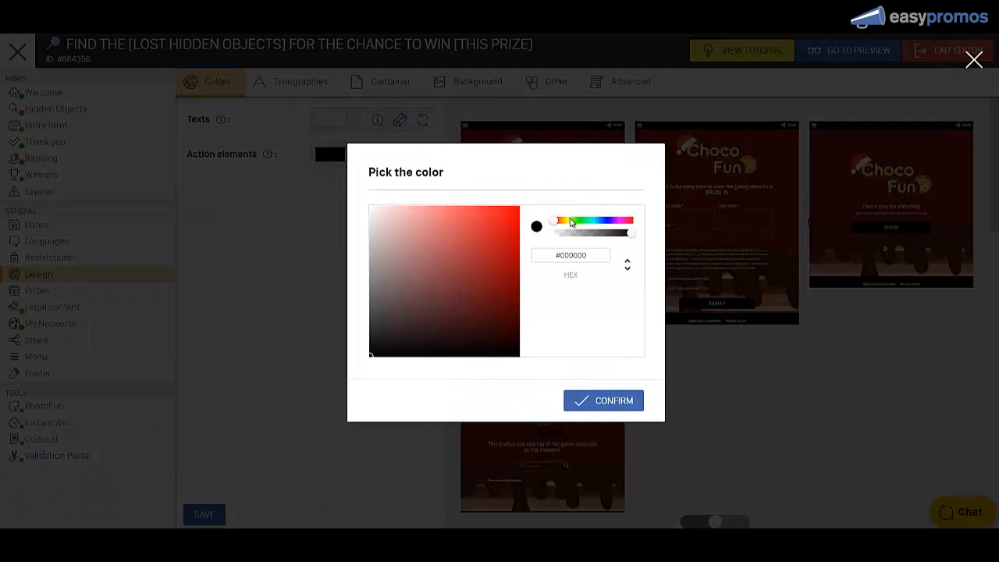
left_click(567, 220)
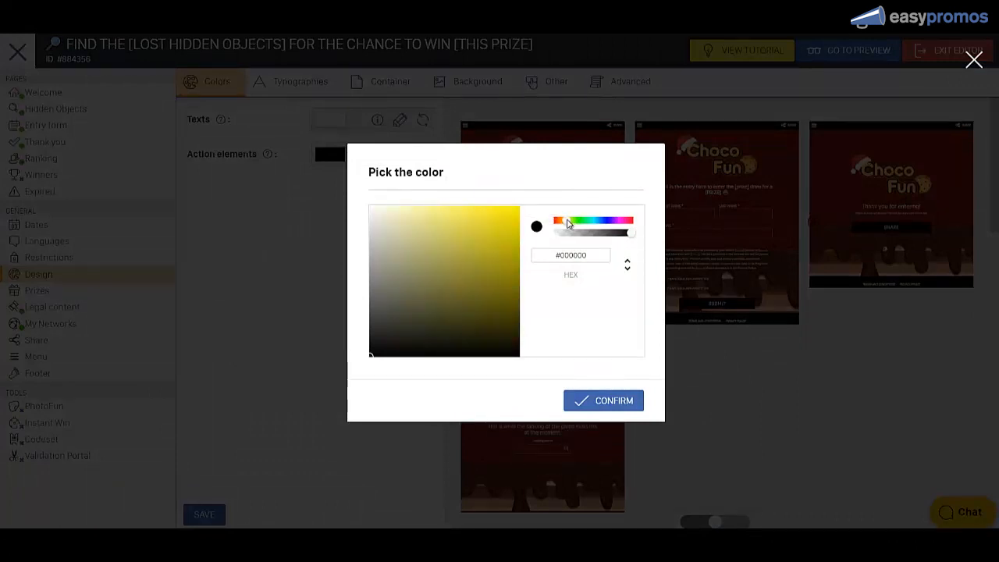
left_click(505, 212)
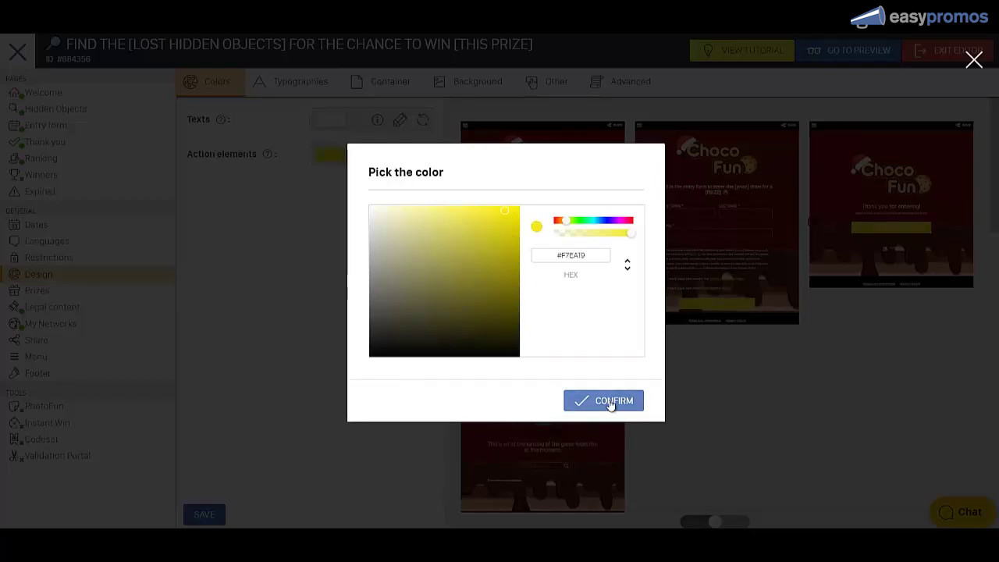
left_click(603, 400)
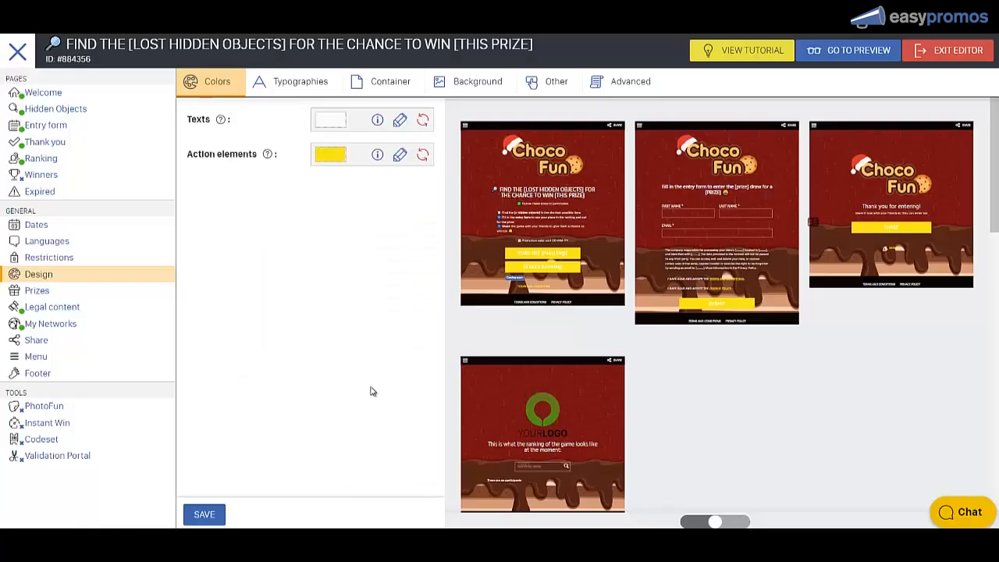
left_click(329, 154)
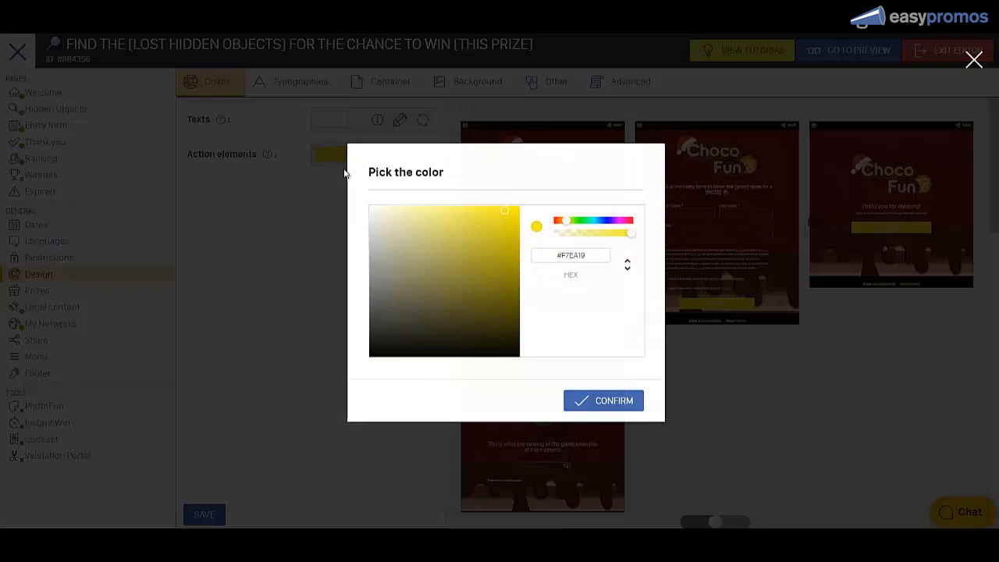
mouse_move(499, 252)
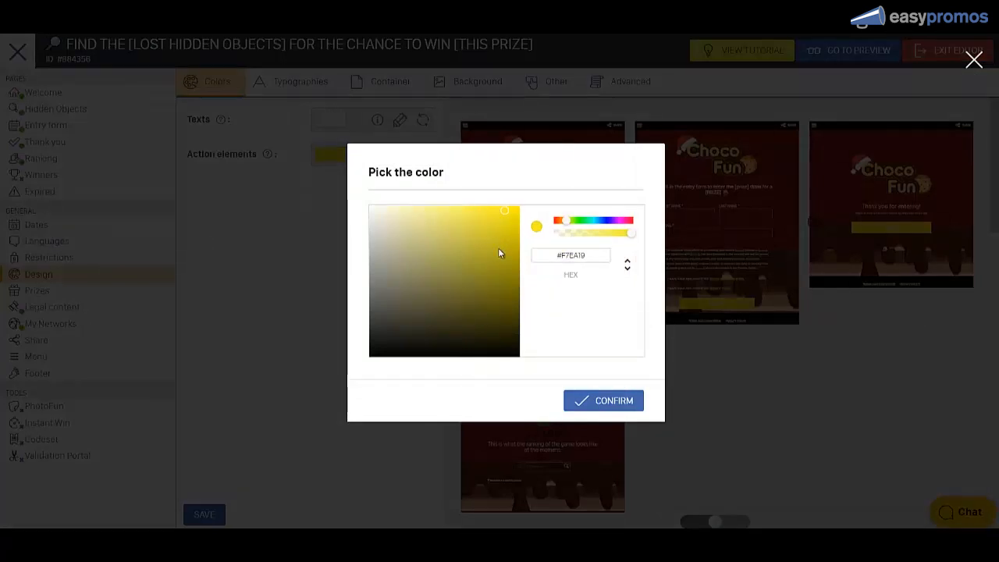
left_click(602, 401)
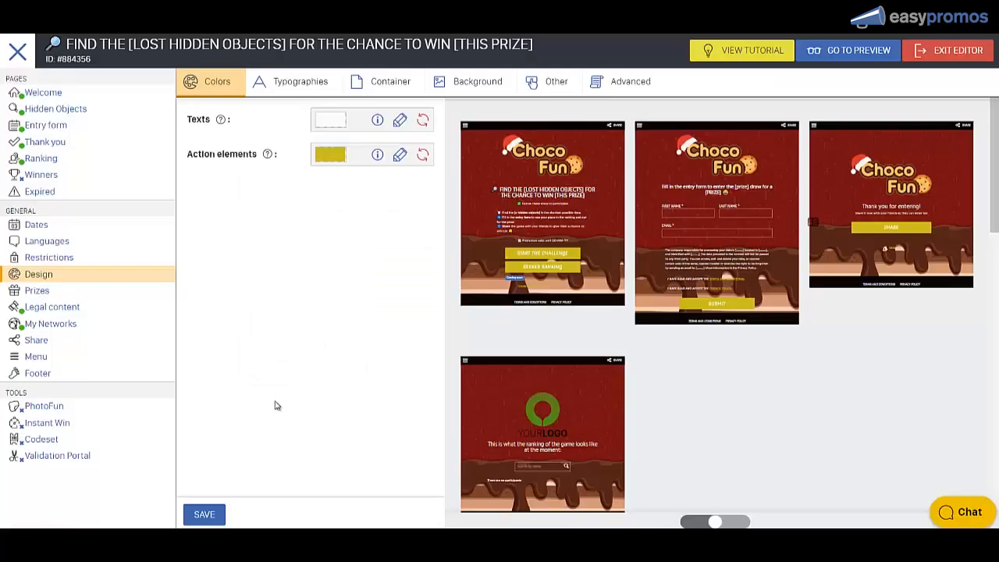
left_click(204, 514)
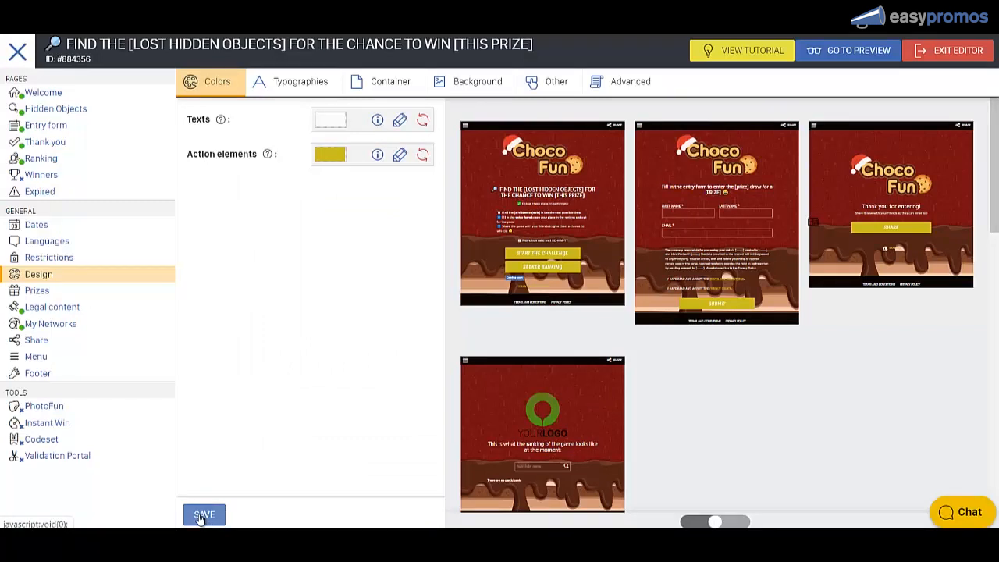
left_click(204, 514)
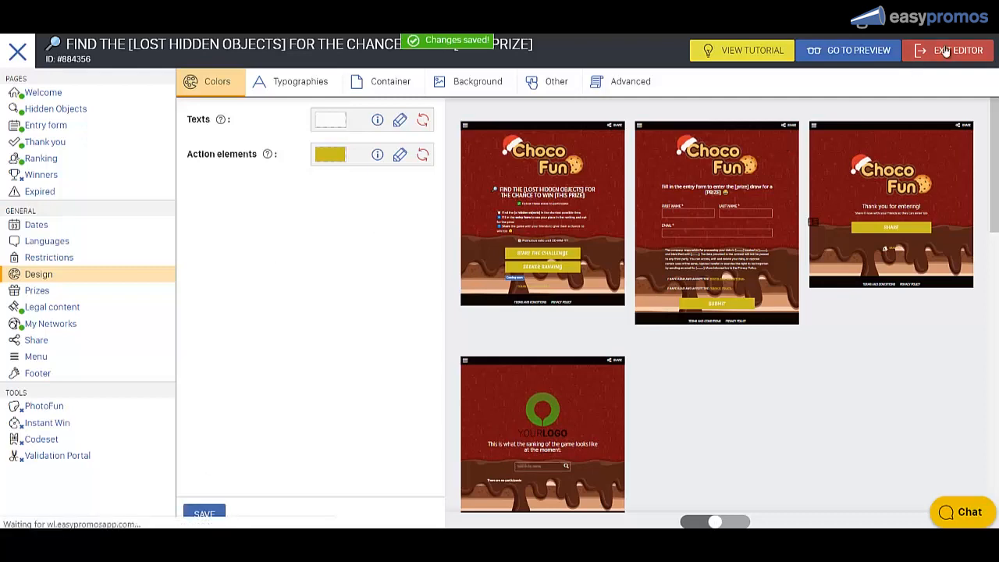
Exit the editor, activate the promotion, and open the live Choco Fun page
left_click(956, 50)
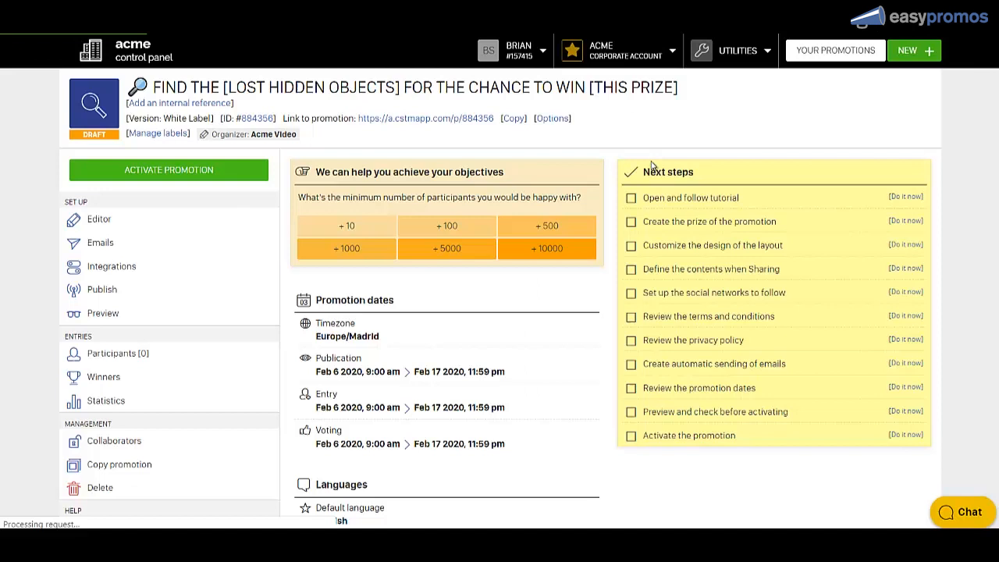
left_click(169, 170)
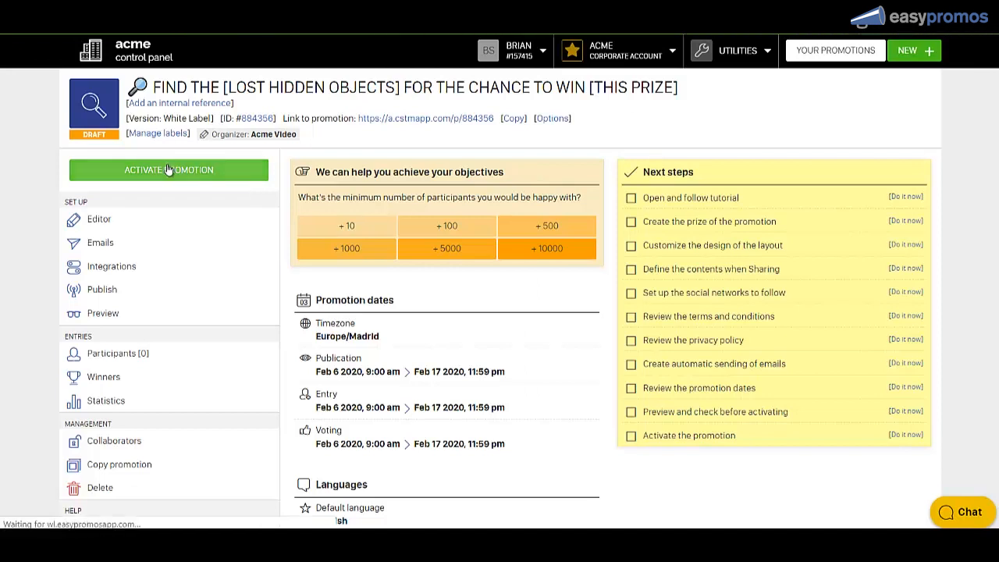
left_click(168, 170)
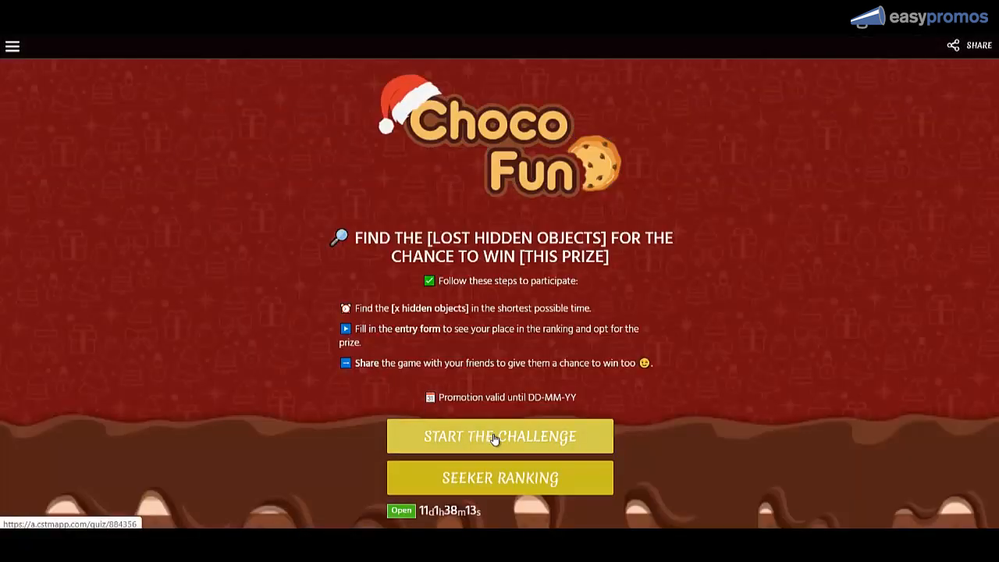
Play the hidden-objects game, submit the entry form, and view the two-player ranking
left_click(498, 435)
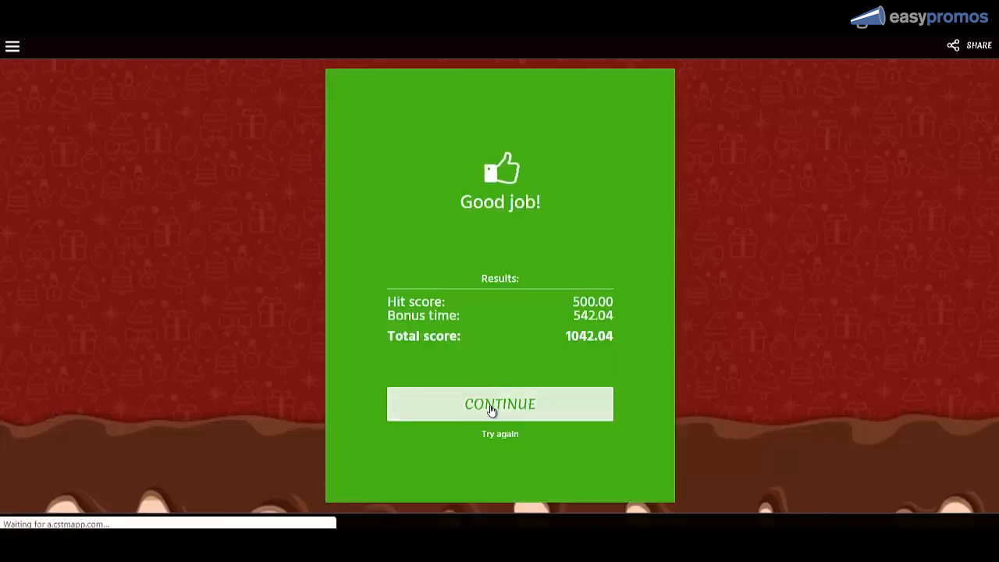
left_click(500, 403)
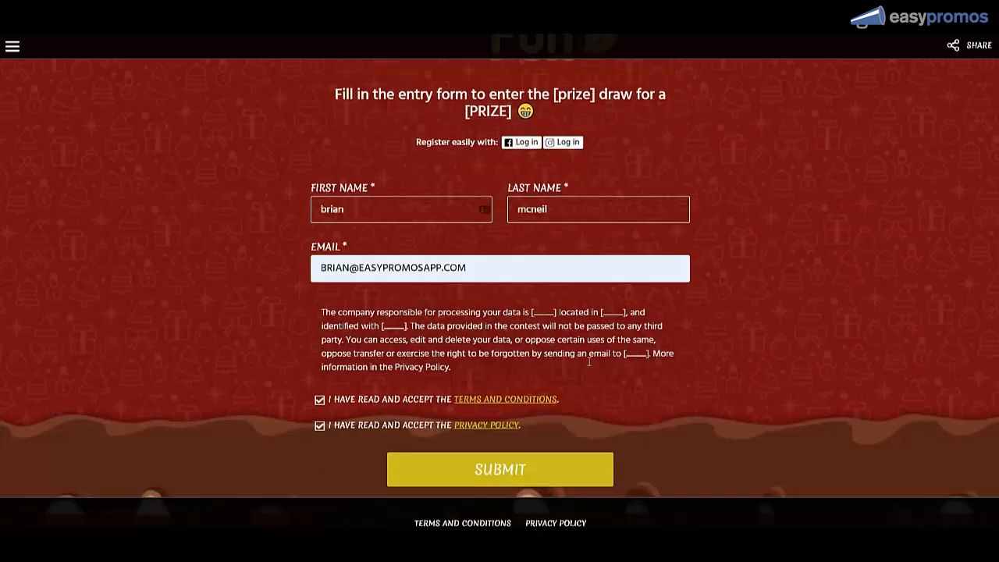
left_click(499, 469)
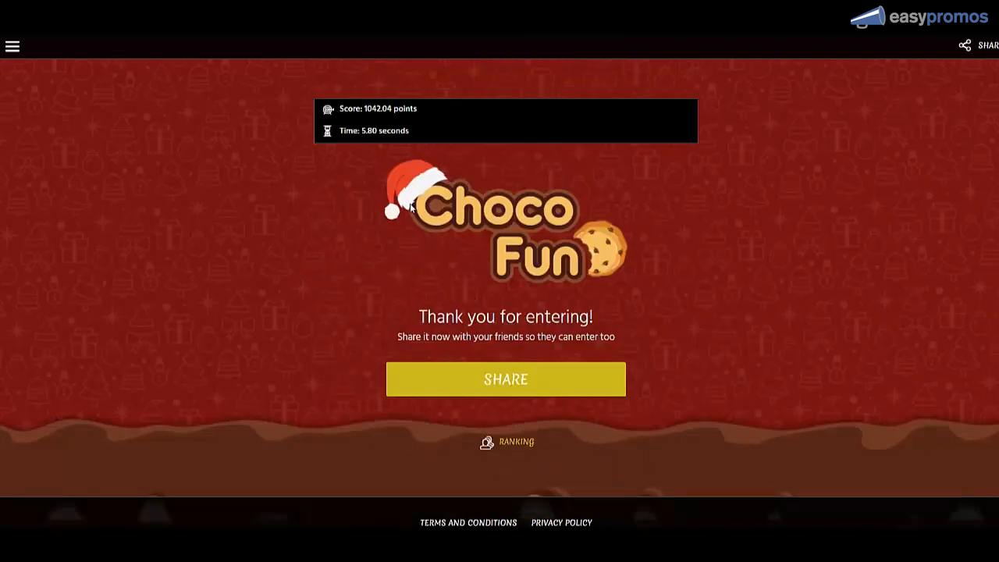
mouse_move(515, 442)
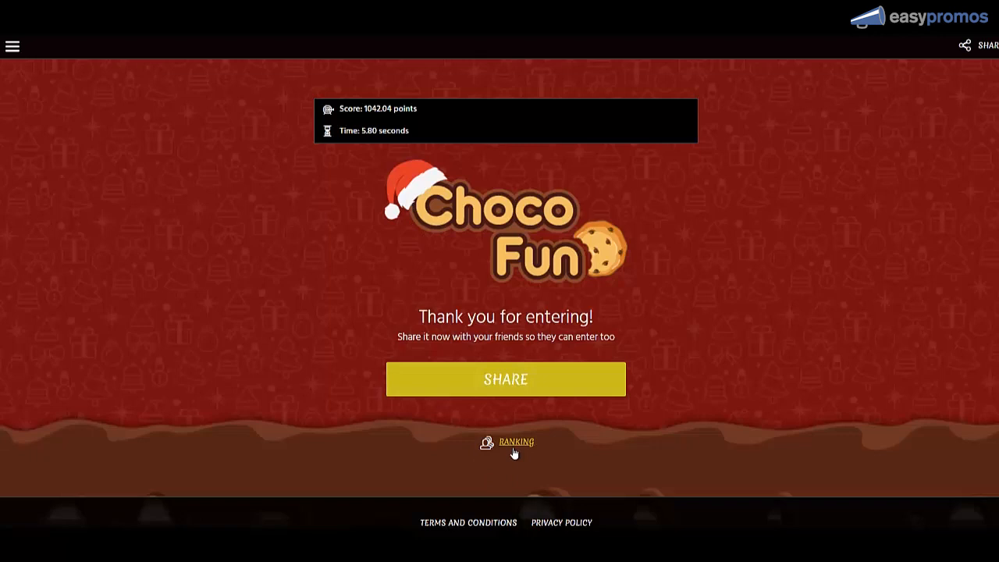
mouse_move(52, 97)
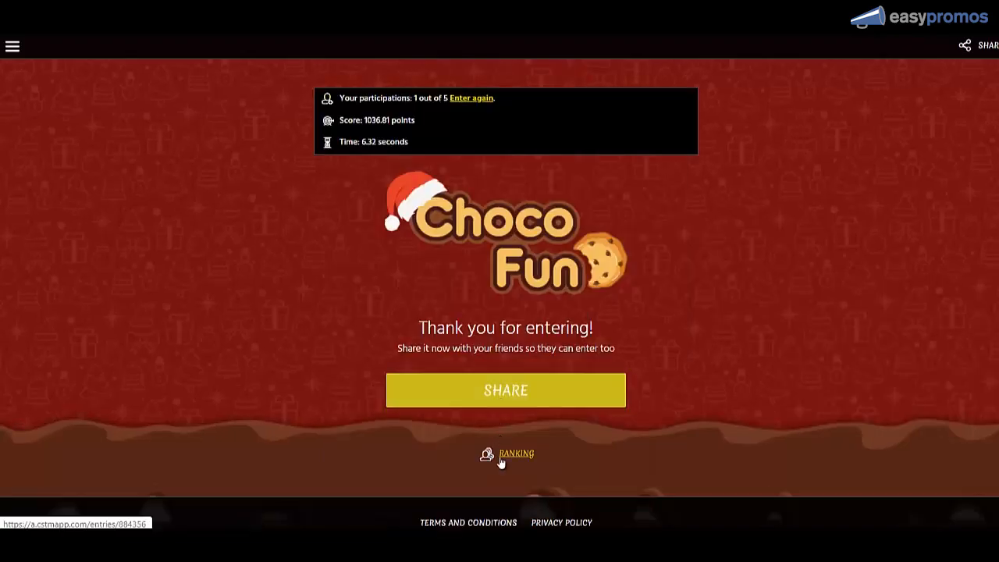
mouse_move(513, 468)
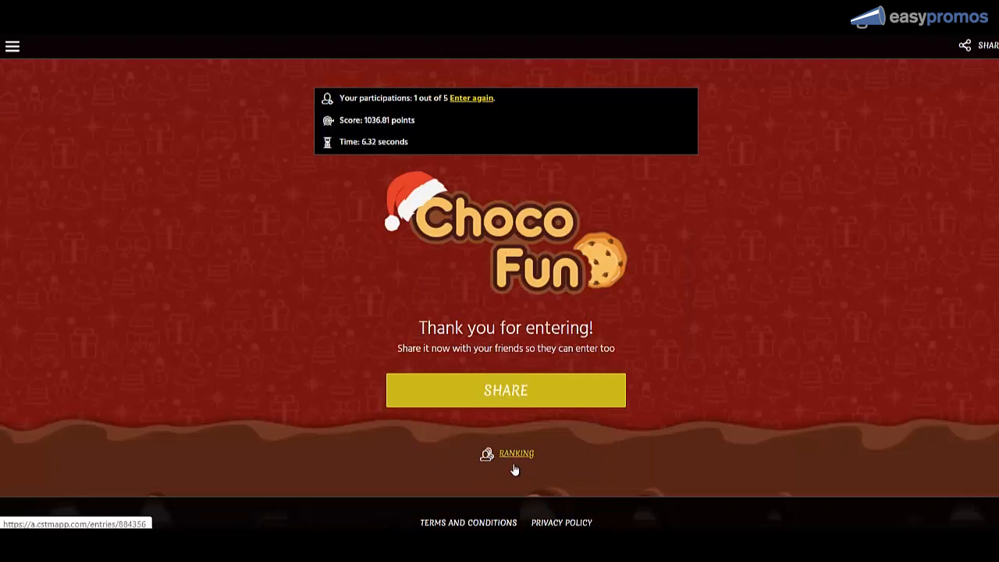
left_click(515, 454)
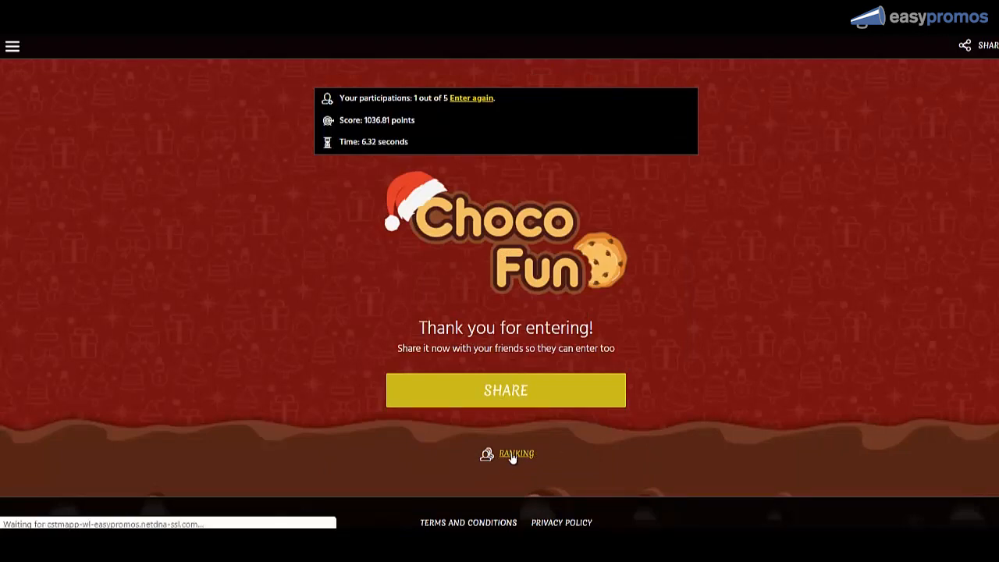
left_click(514, 454)
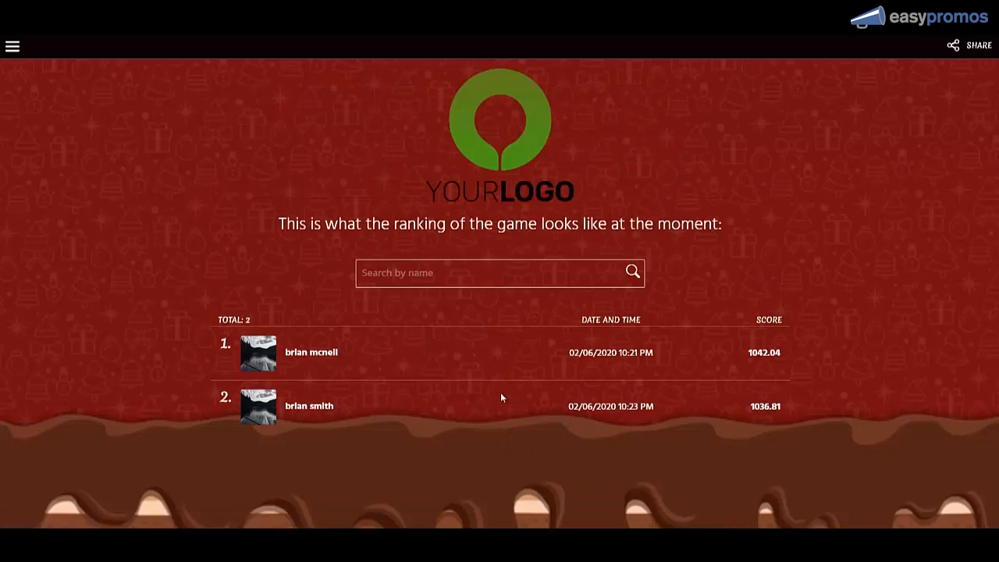
mouse_move(526, 396)
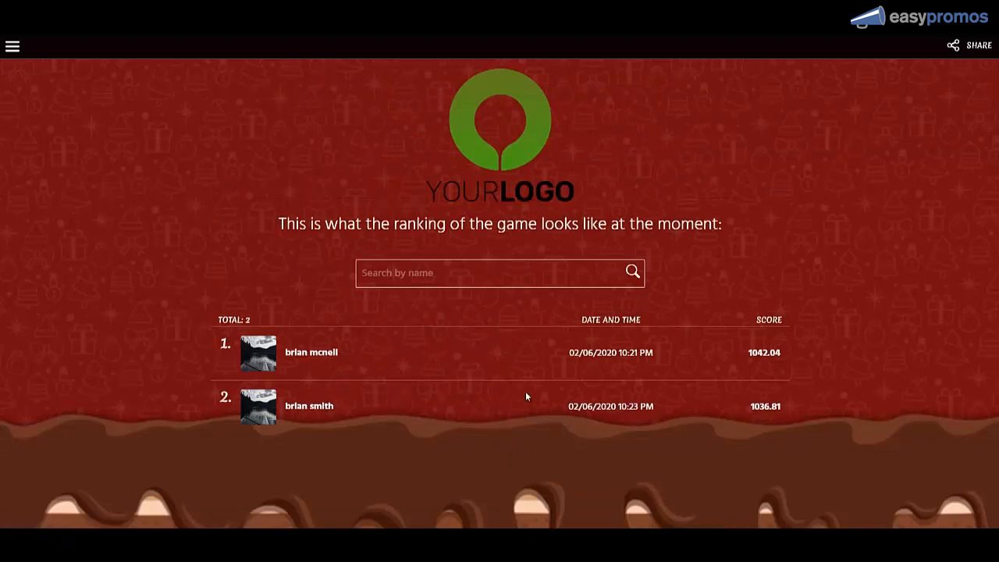